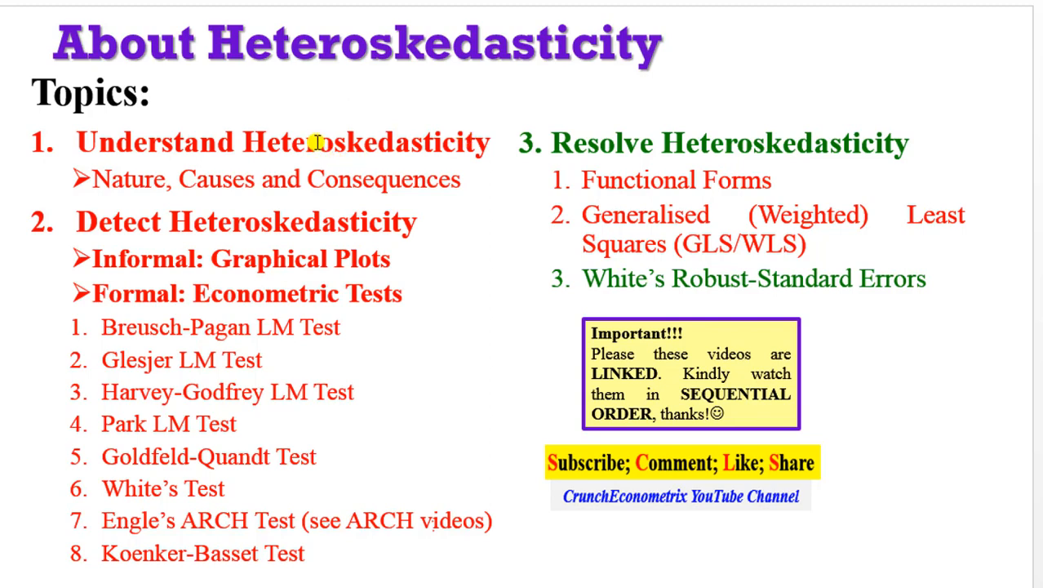
mouse_move(417, 227)
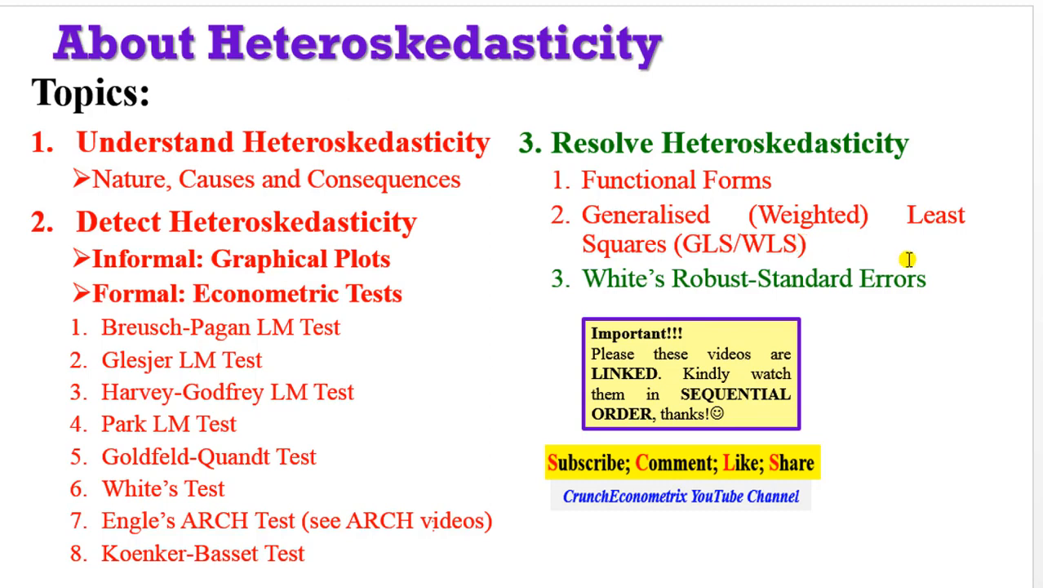
mouse_move(926, 281)
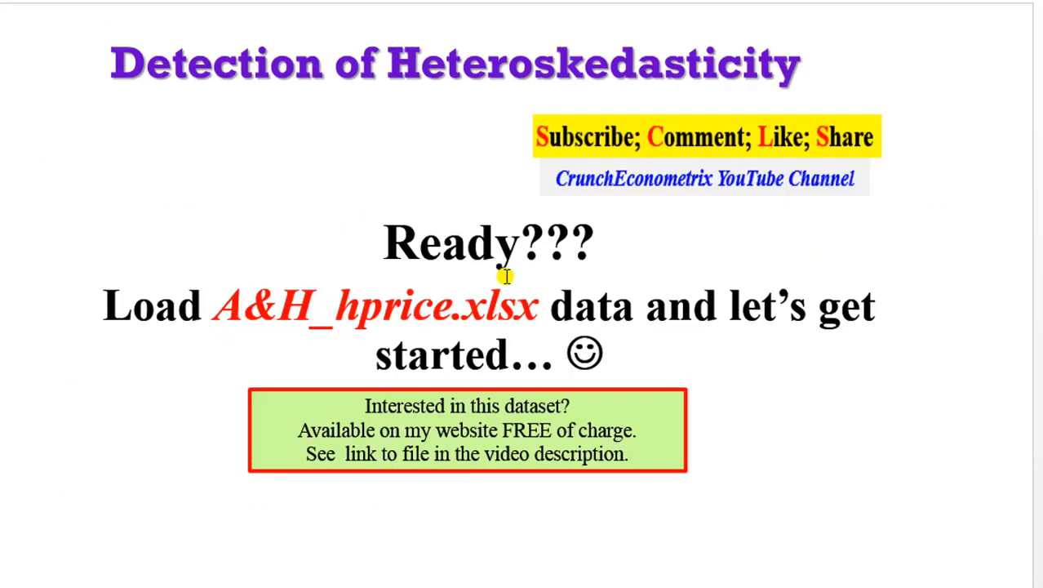
mouse_move(385, 420)
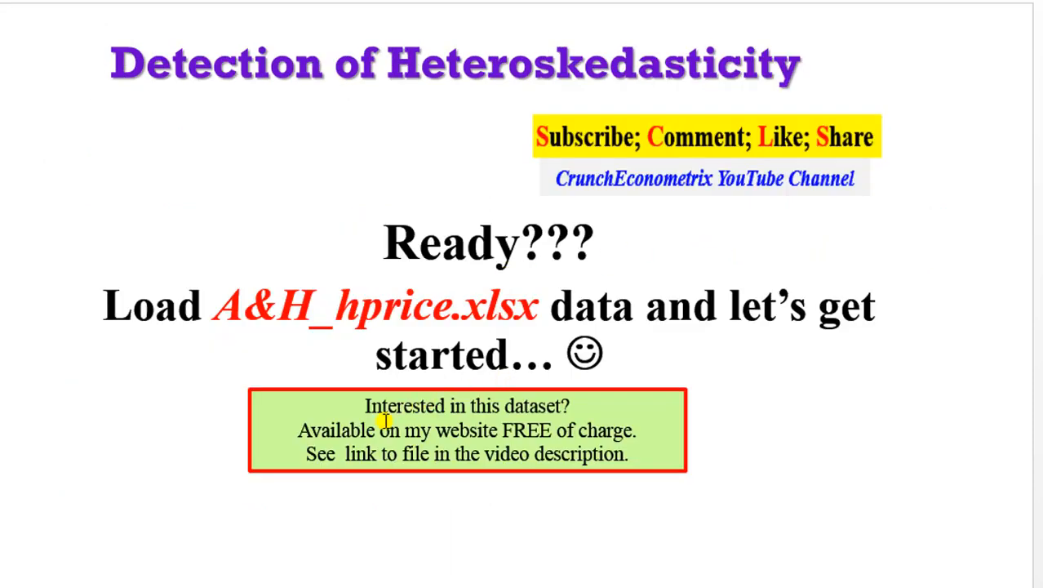
mouse_move(391, 462)
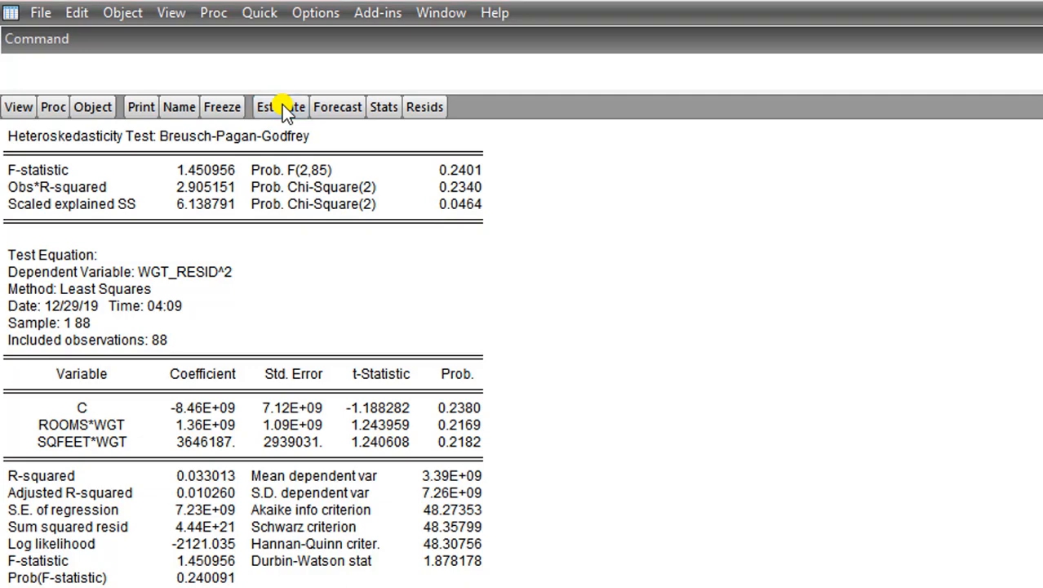
Step: Re-estimate price on c, rooms and sqfeet with weights set to None and Huber-White covariance
left_click(280, 106)
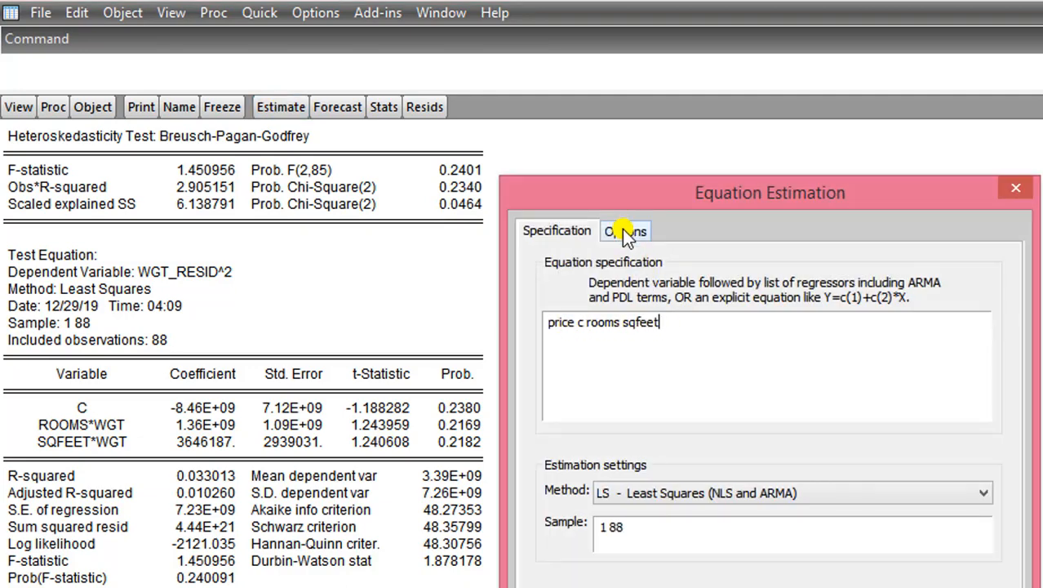
left_click(626, 230)
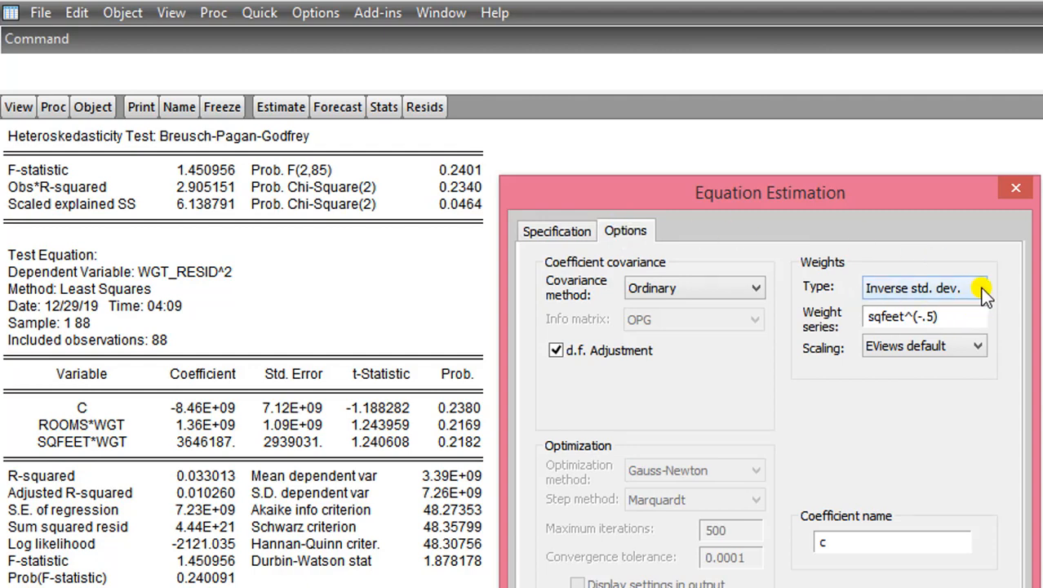
left_click(924, 288)
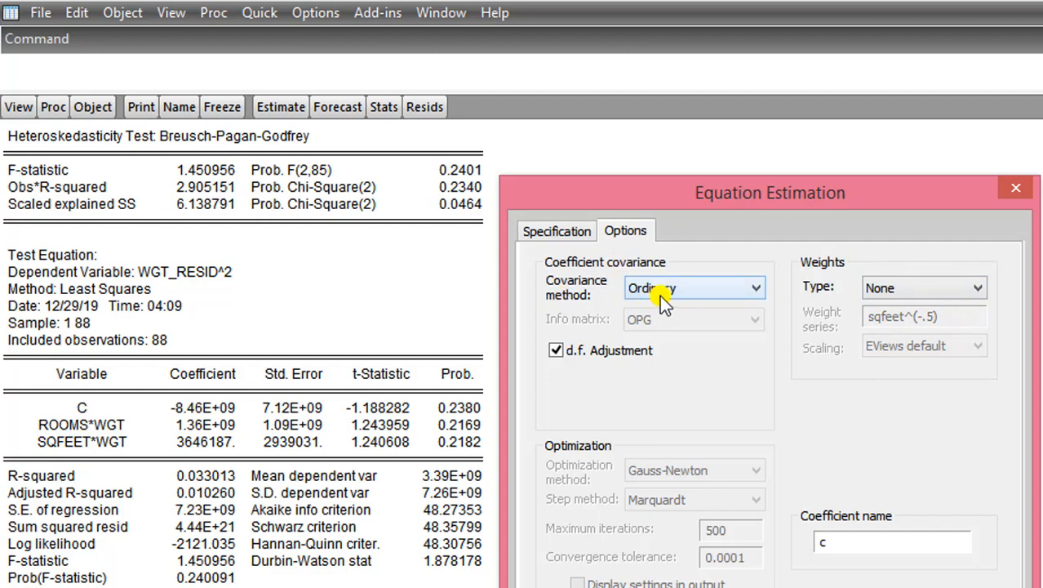
mouse_move(759, 294)
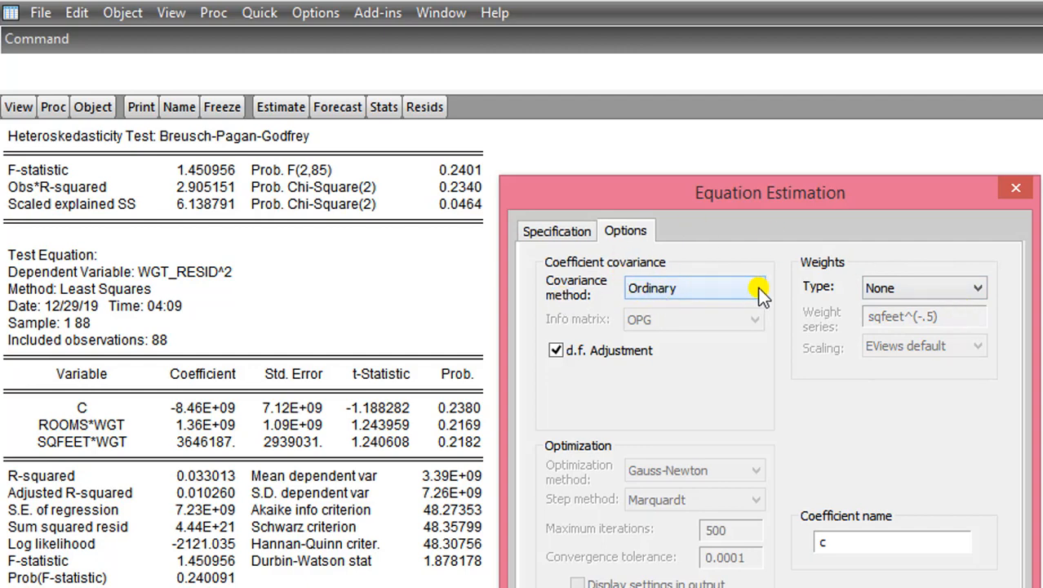
left_click(756, 288)
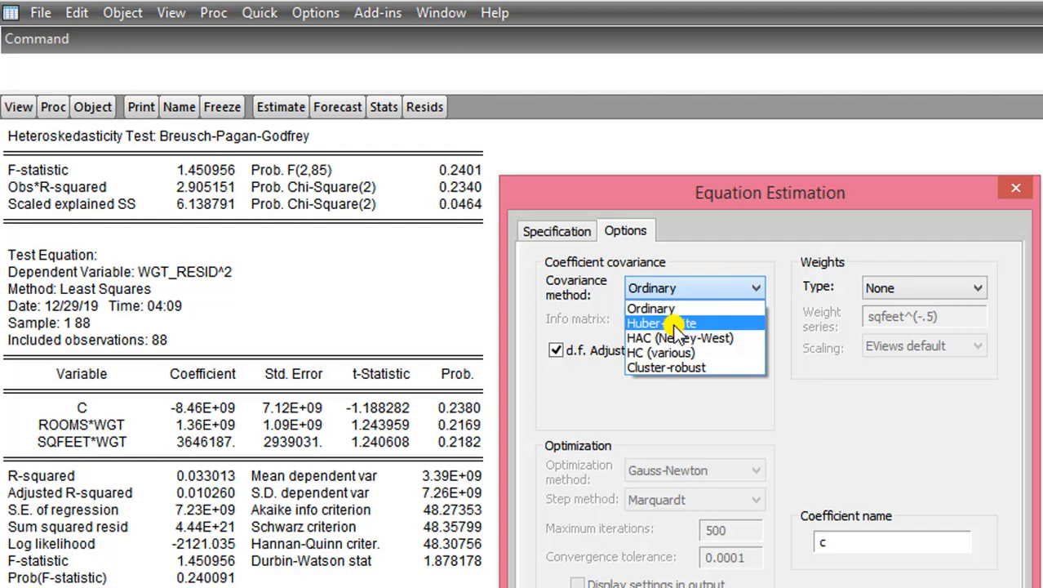
left_click(661, 323)
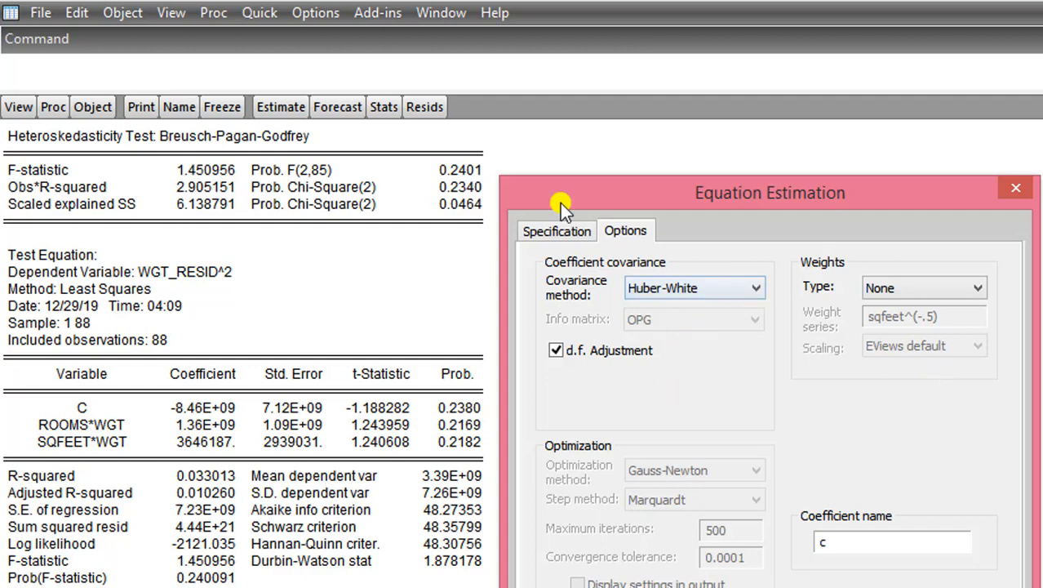
left_click(555, 230)
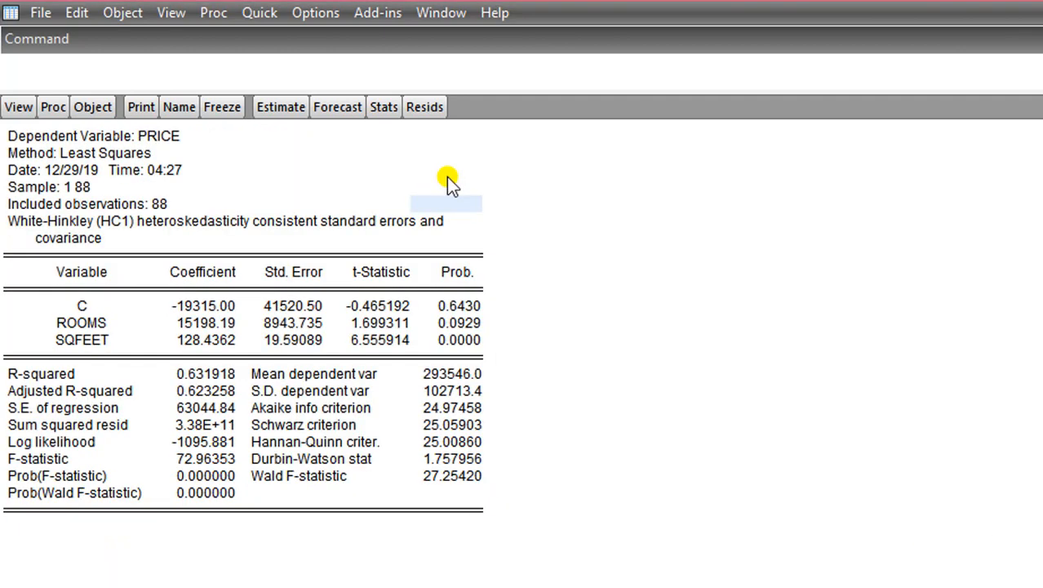
mouse_move(159, 138)
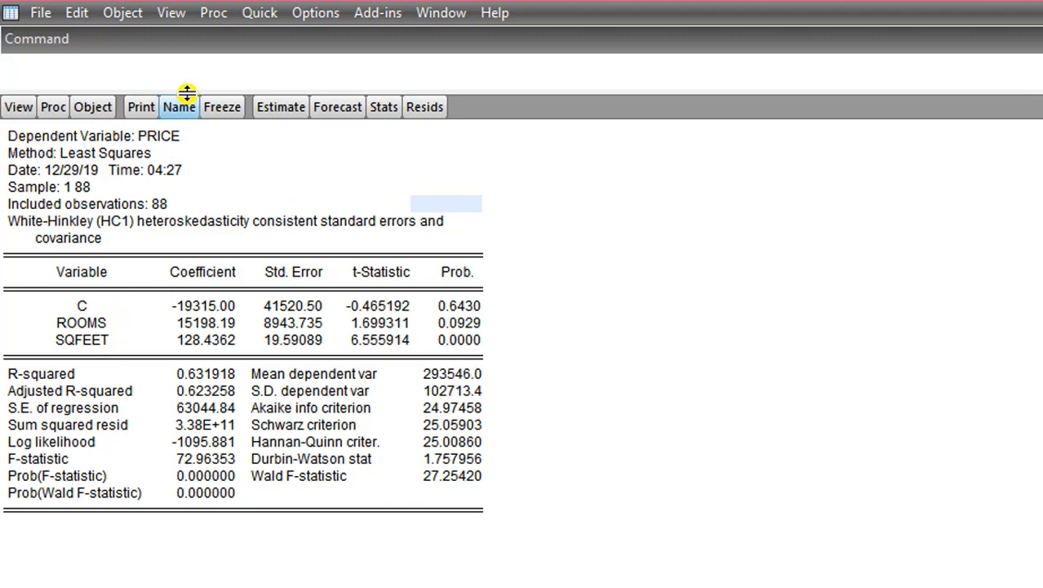
mouse_move(100, 331)
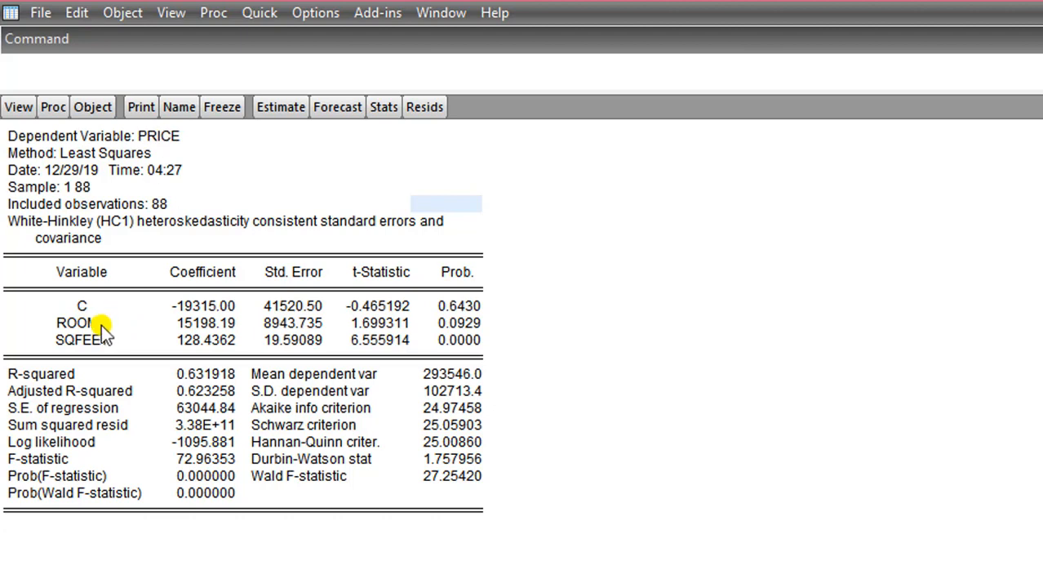
mouse_move(112, 347)
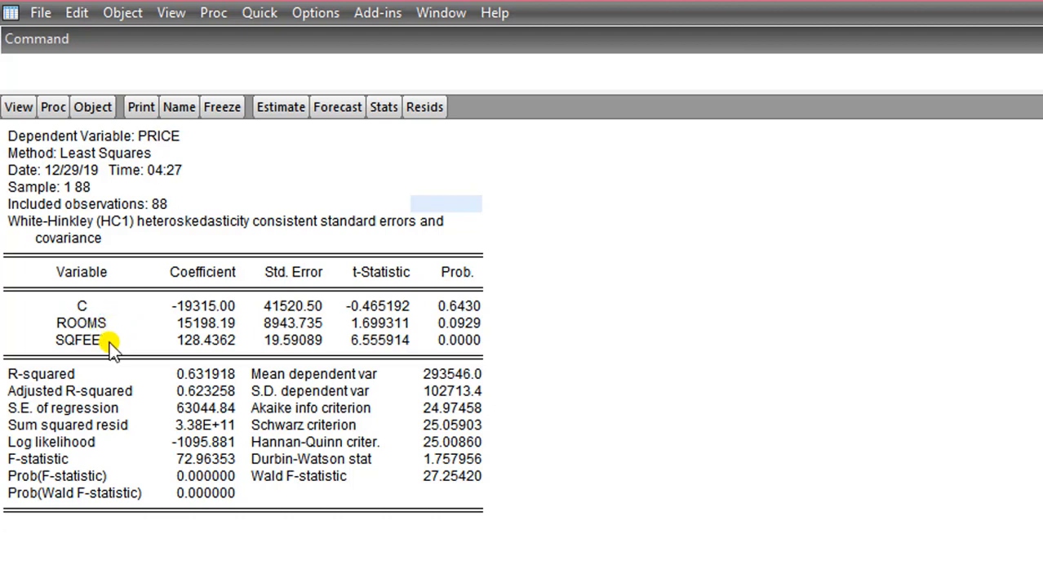
mouse_move(465, 339)
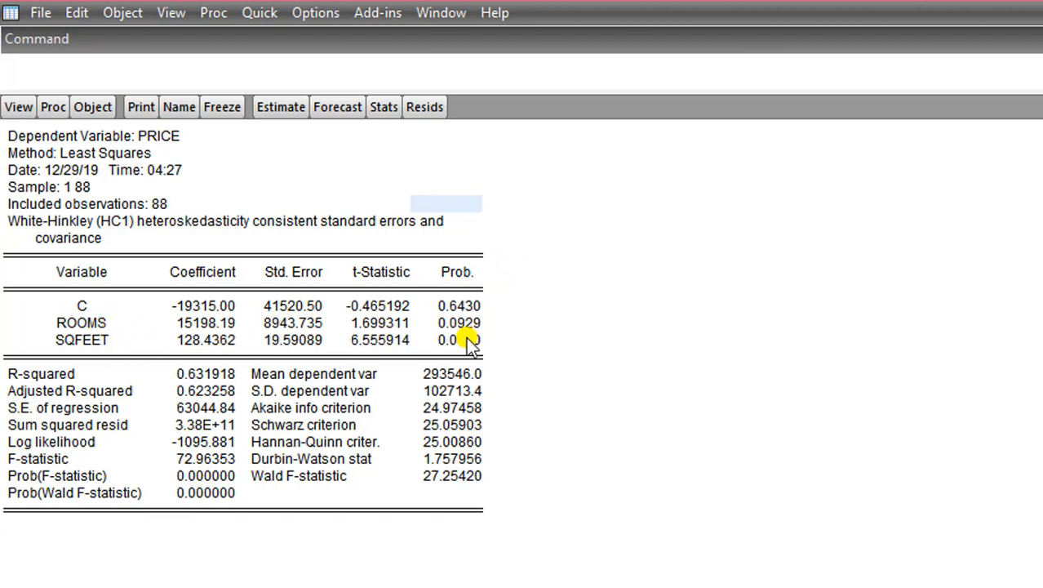
mouse_move(465, 334)
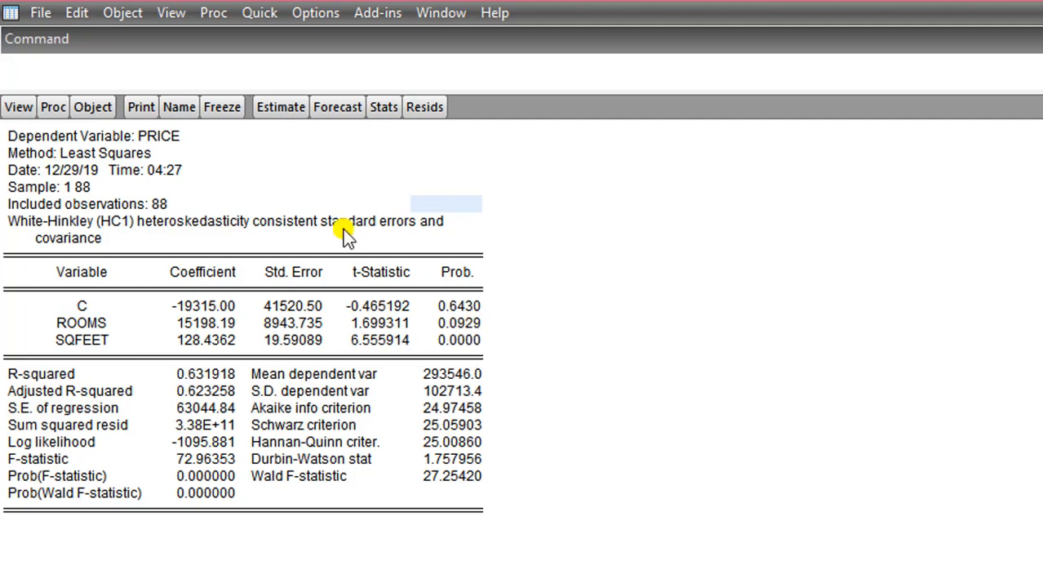
left_click(18, 106)
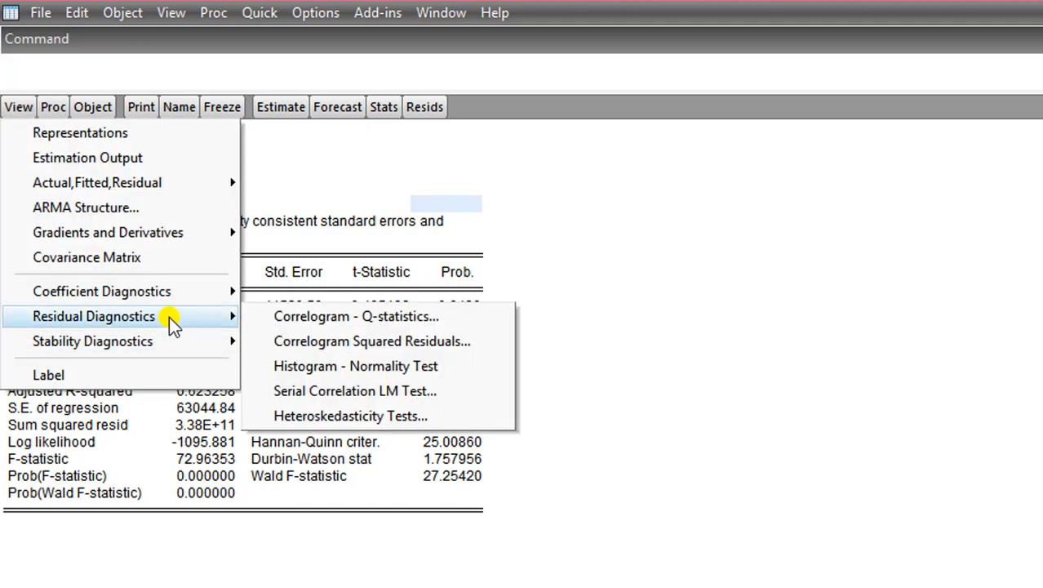
mouse_move(437, 415)
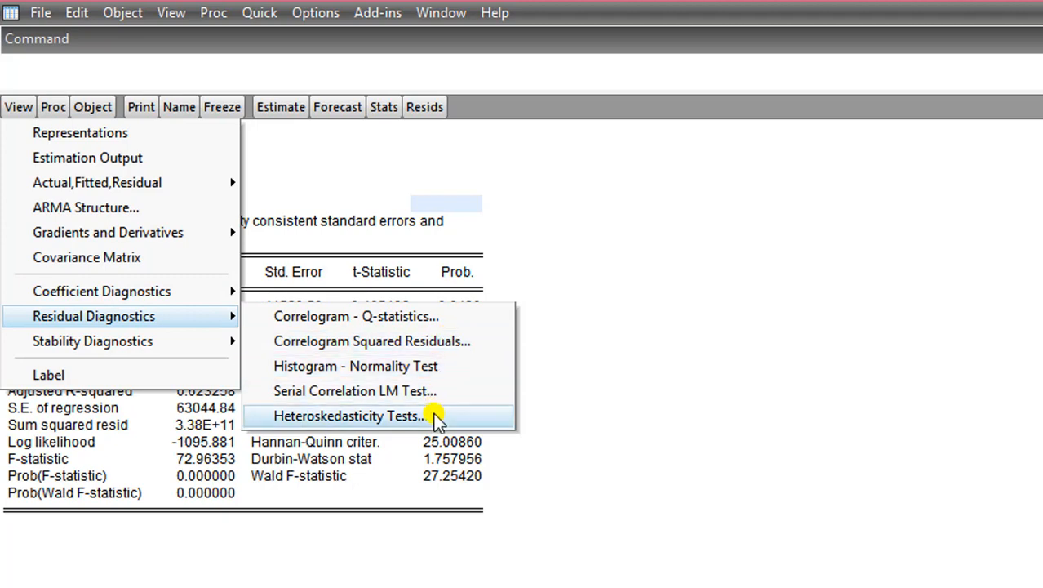
mouse_move(437, 421)
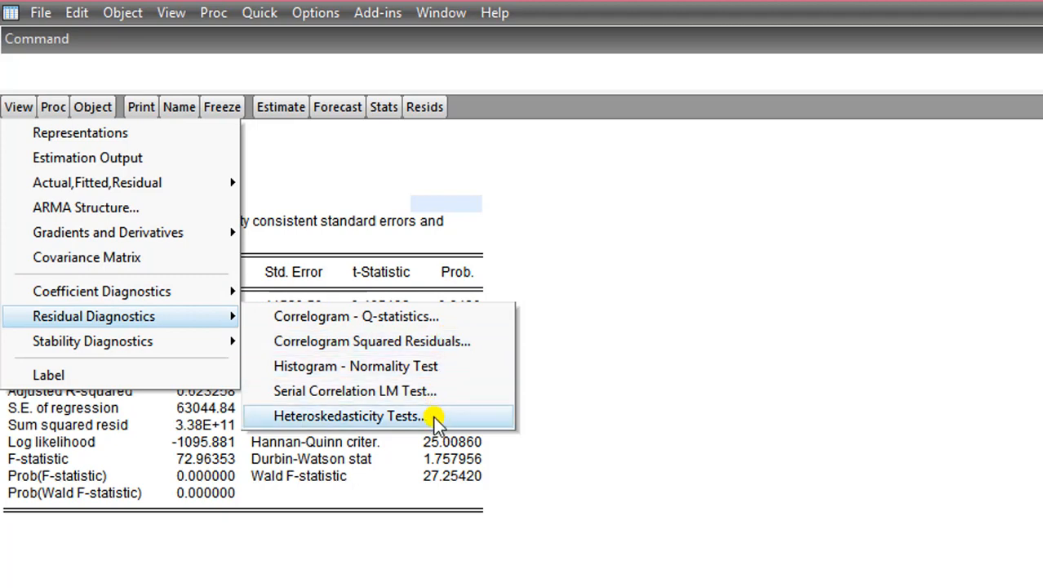
Step: Run the Breusch-Pagan-Godfrey test with regressors c rooms sqfeet (F 5.81, p 0.0043)
left_click(349, 416)
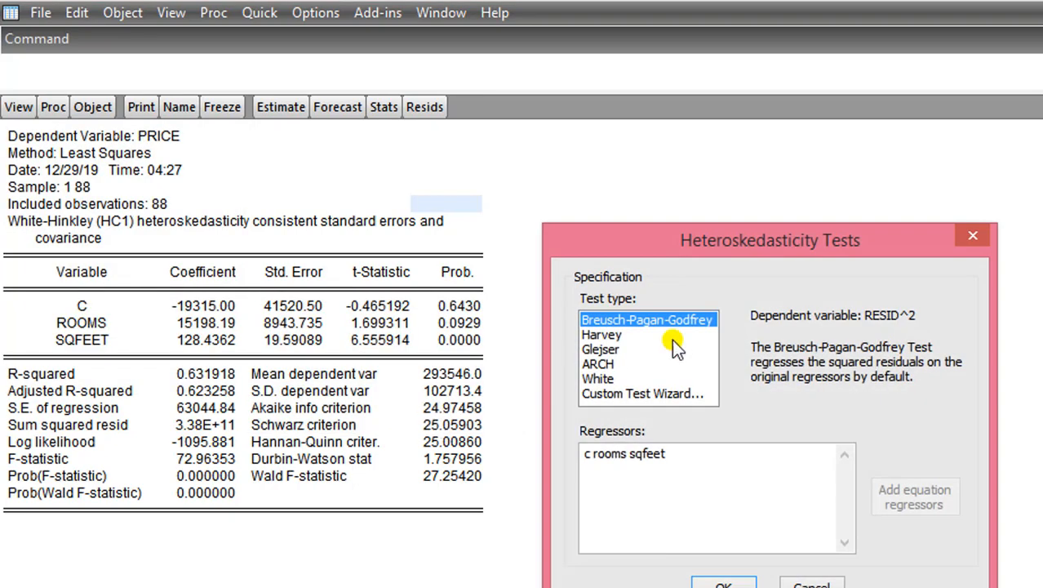
mouse_move(703, 326)
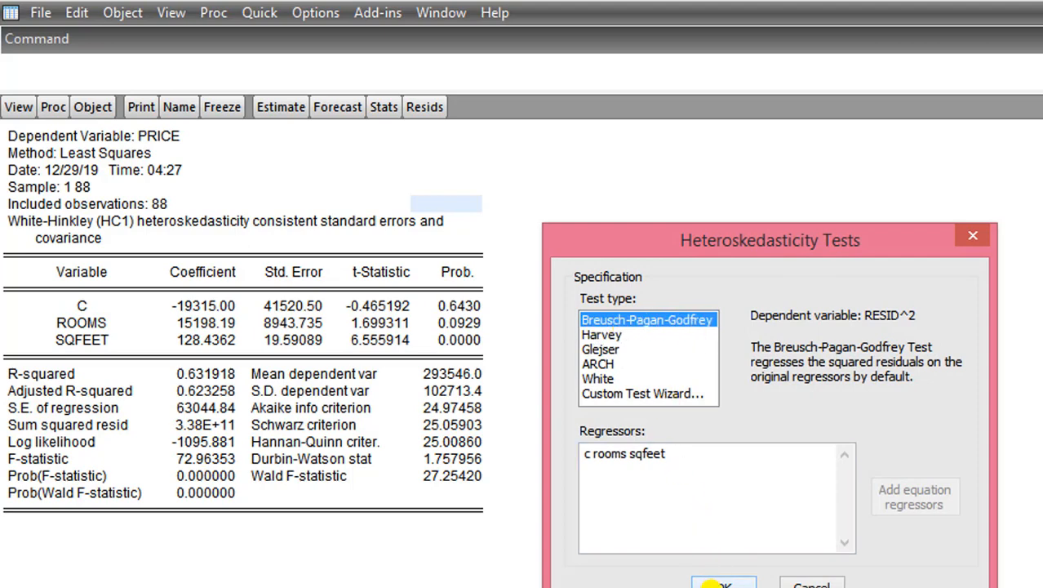
left_click(722, 584)
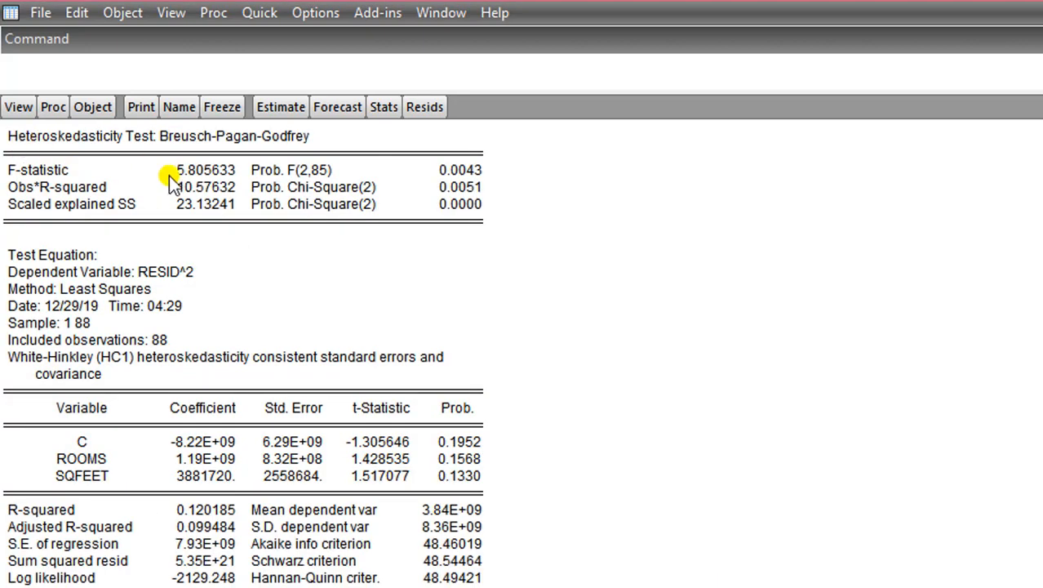
mouse_move(269, 139)
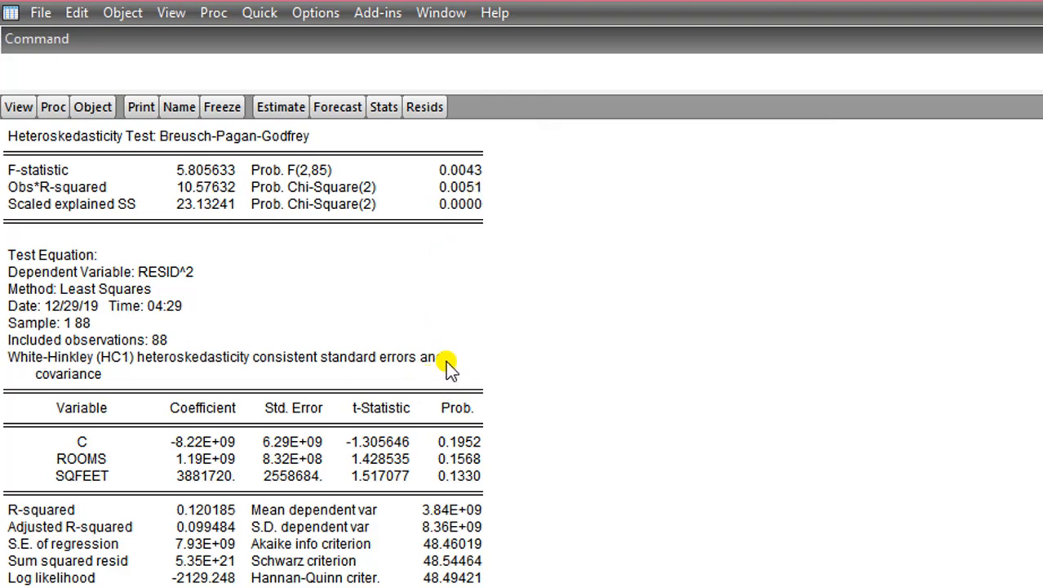
mouse_move(482, 192)
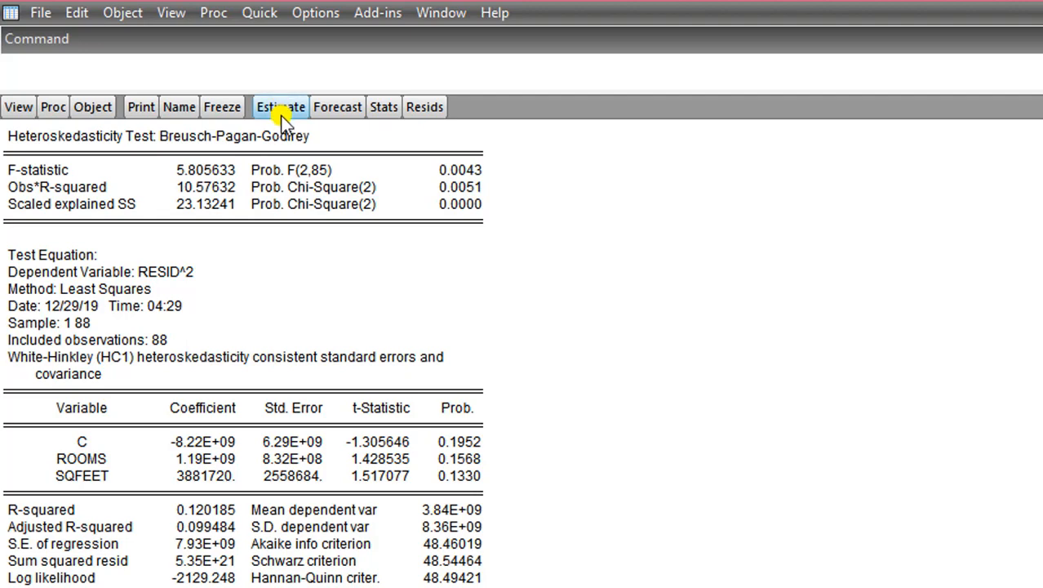
Step: Estimate lnprice c rooms sqfeet with Huber-White robust covariance
left_click(280, 107)
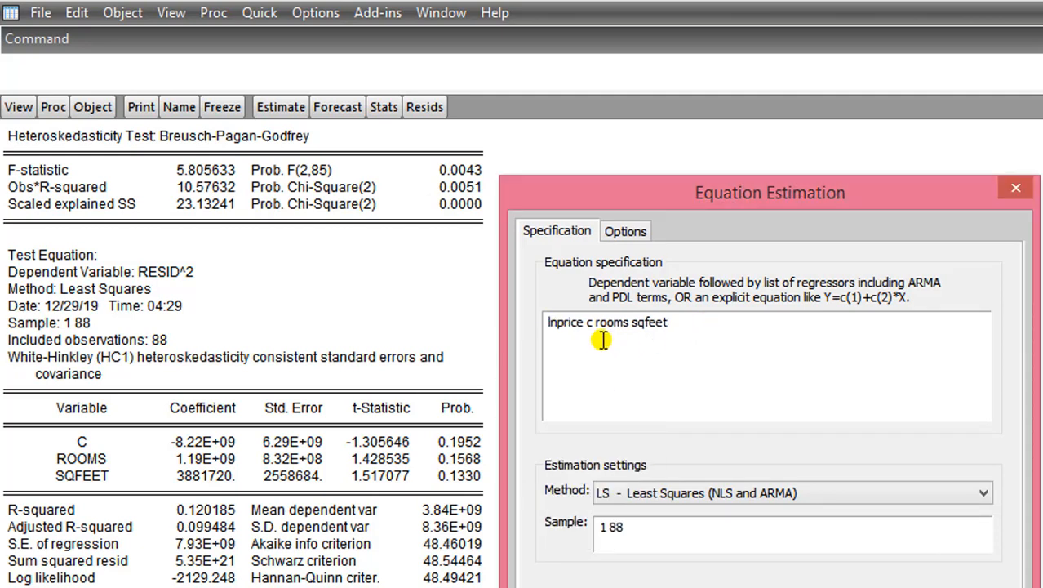
mouse_move(637, 231)
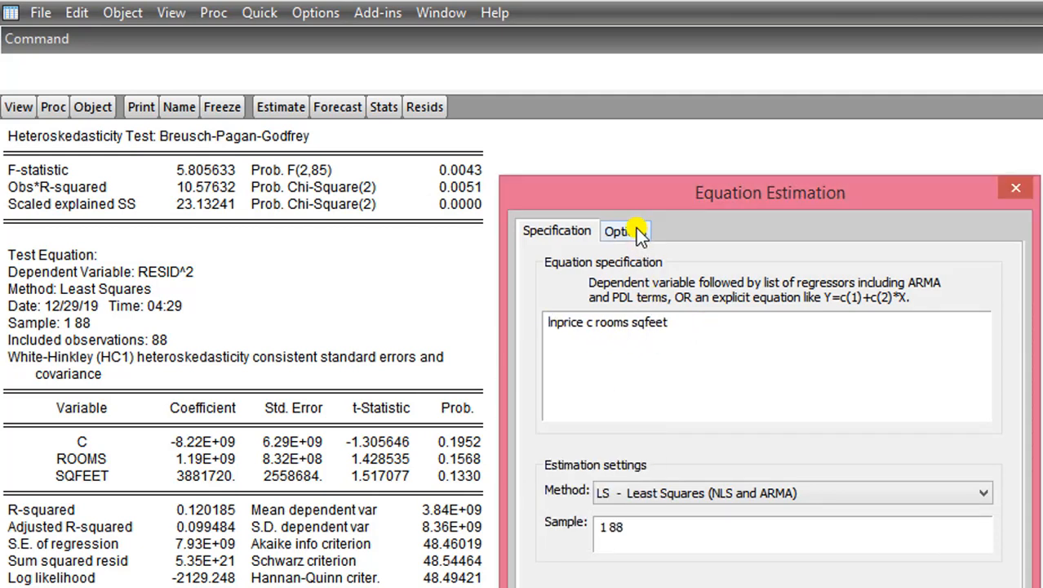
left_click(626, 231)
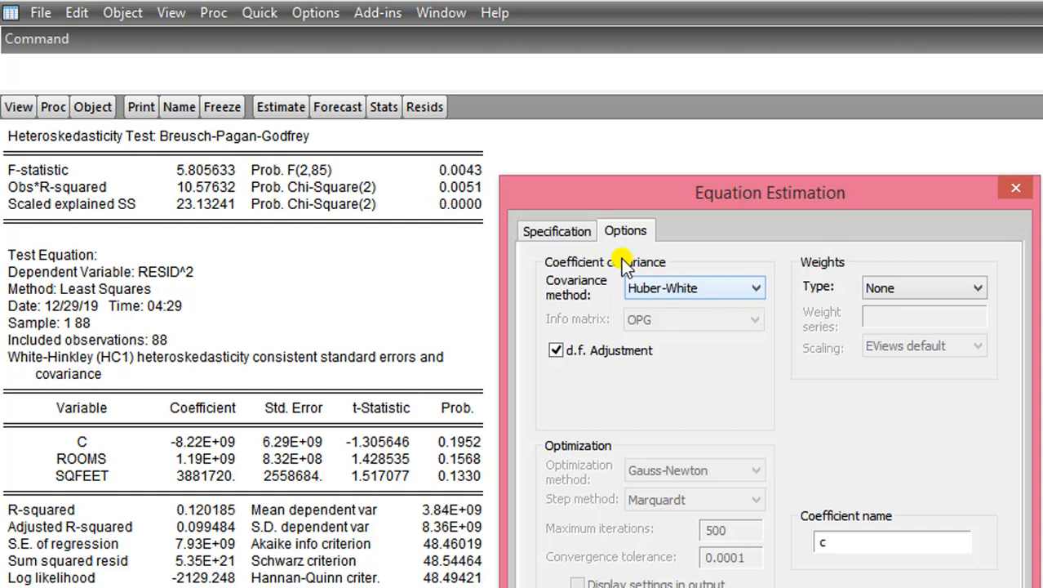
left_click(556, 230)
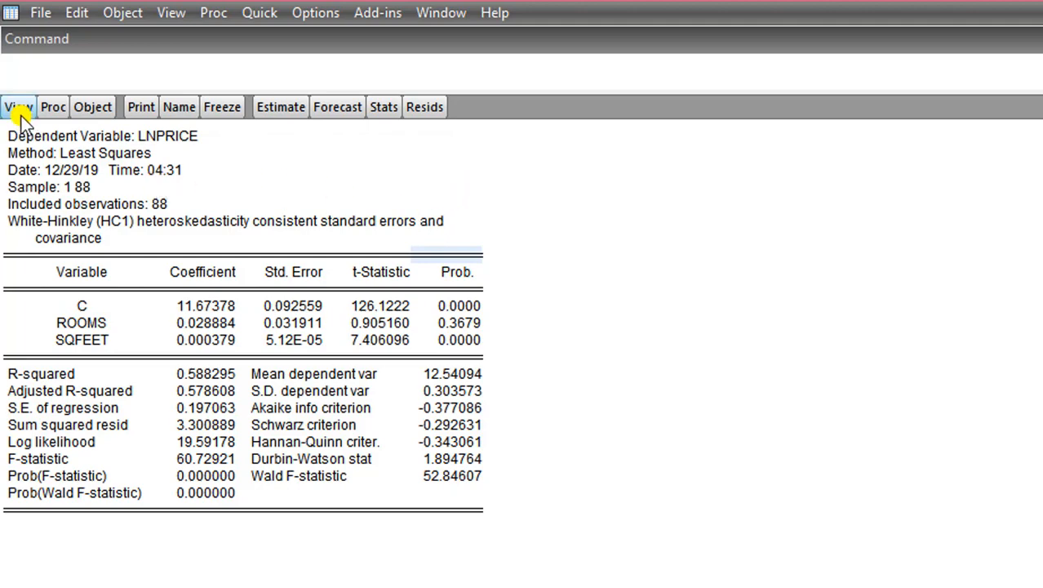
Step: Test the log-price model with Breusch-Pagan-Godfrey on c rooms sqfeet (F 1.48, p 0.232)
left_click(18, 106)
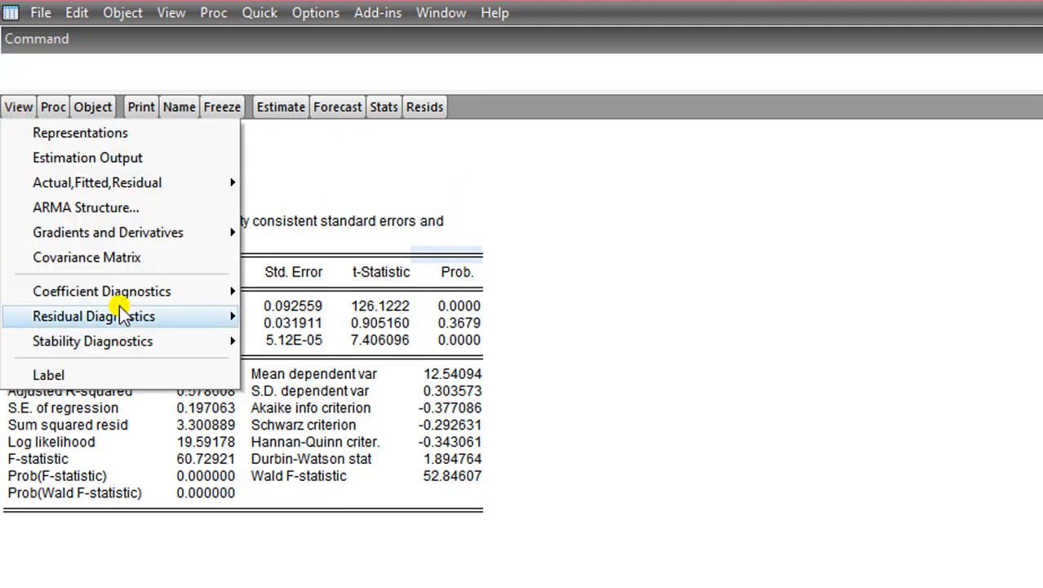
mouse_move(94, 316)
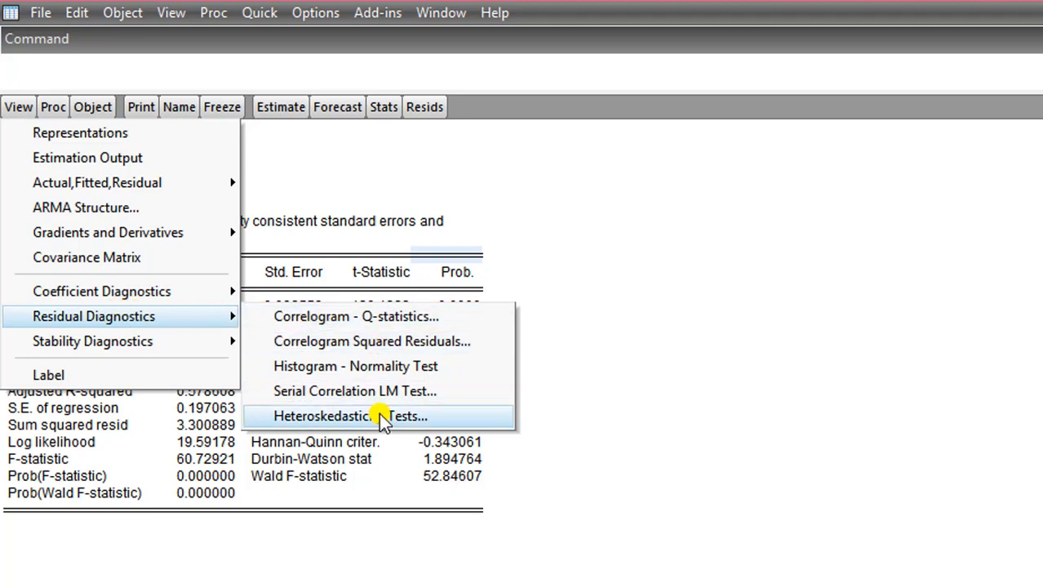
left_click(351, 415)
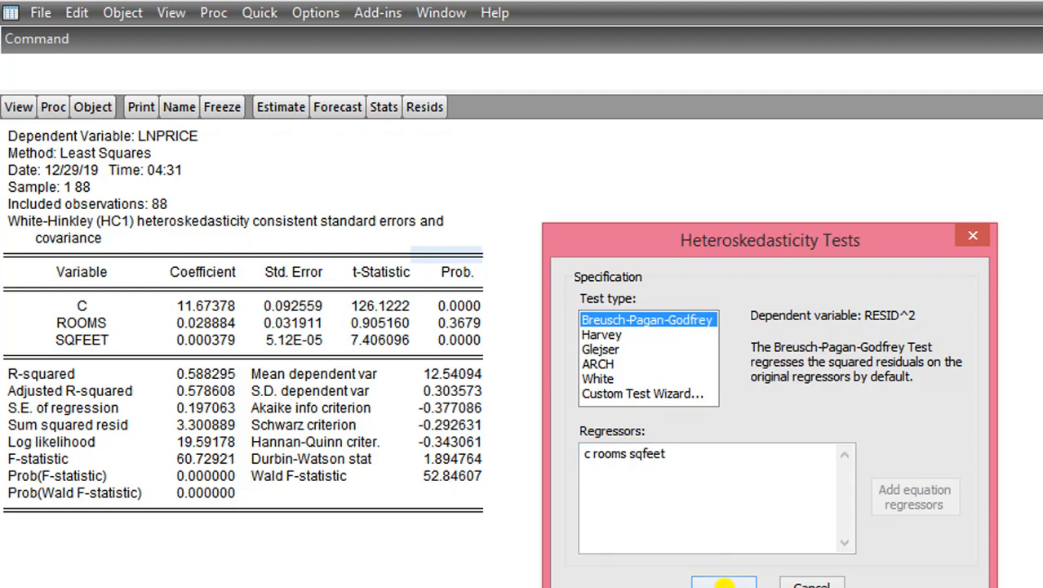
left_click(724, 583)
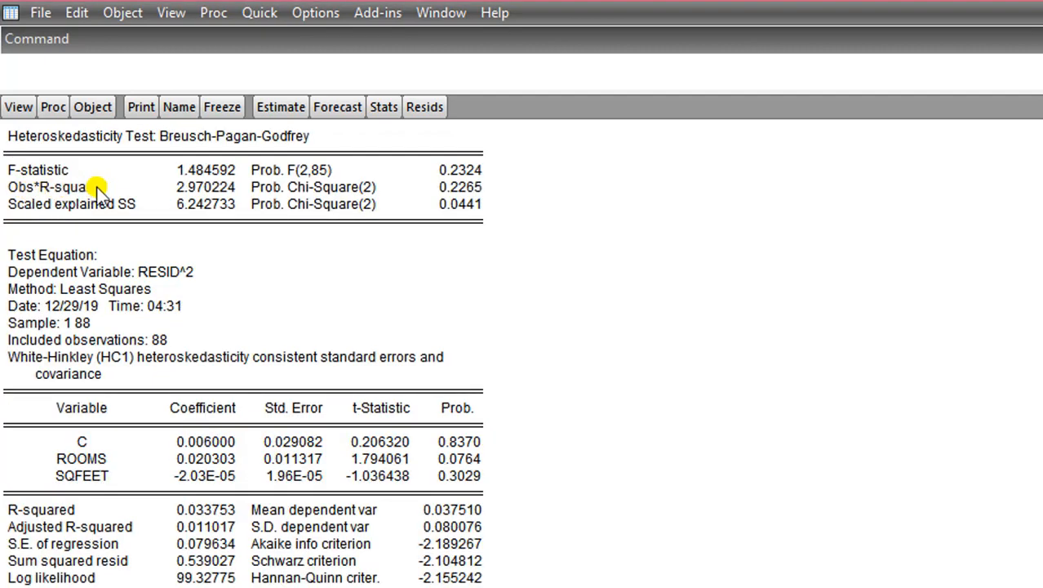
mouse_move(196, 191)
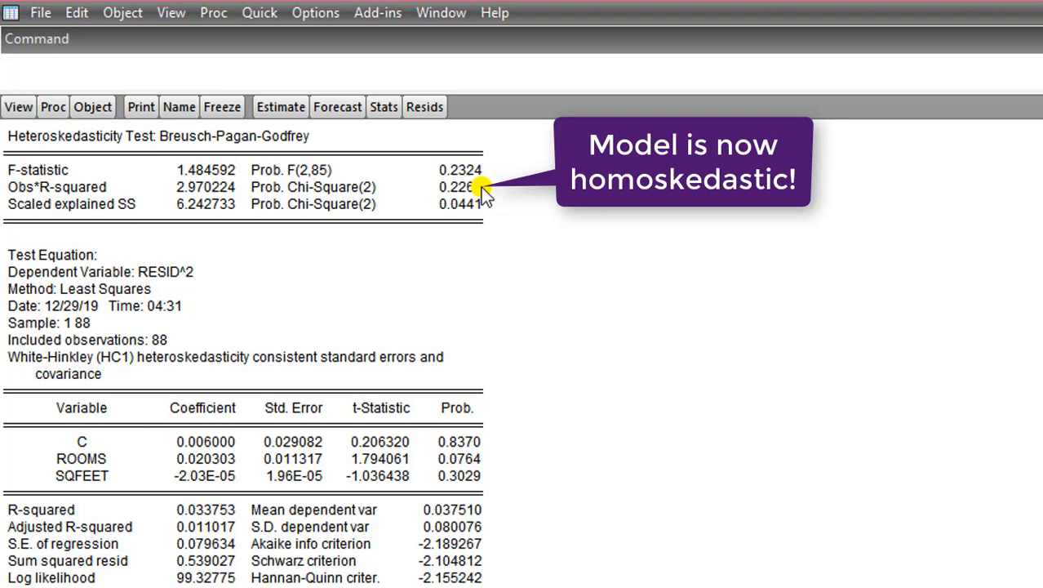
mouse_move(486, 195)
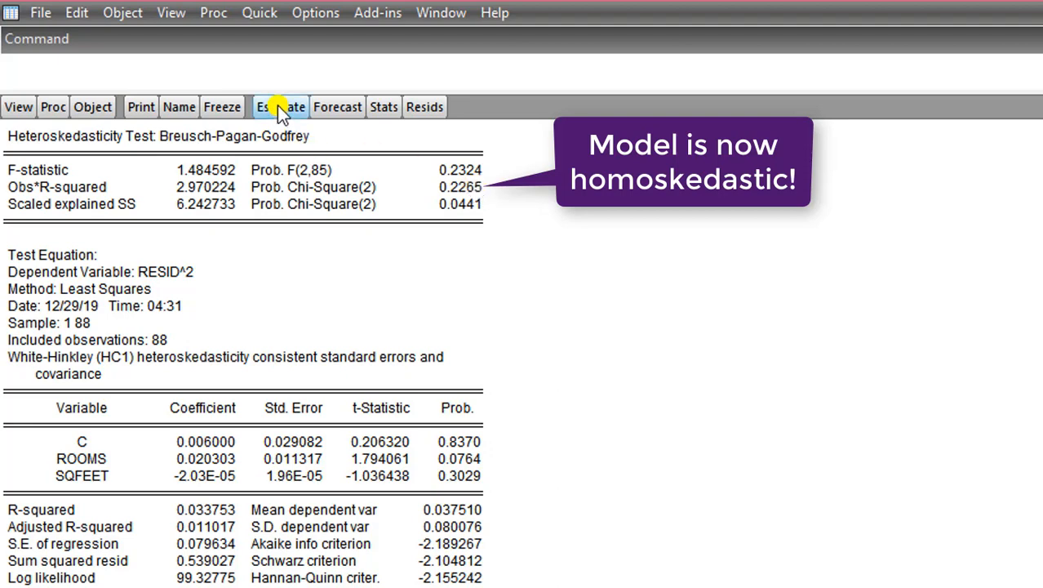
Step: Estimate lnprice c rooms lnsqfeet with Huber-White errors and run Breusch-Pagan-Godfrey (F 1.93)
left_click(280, 107)
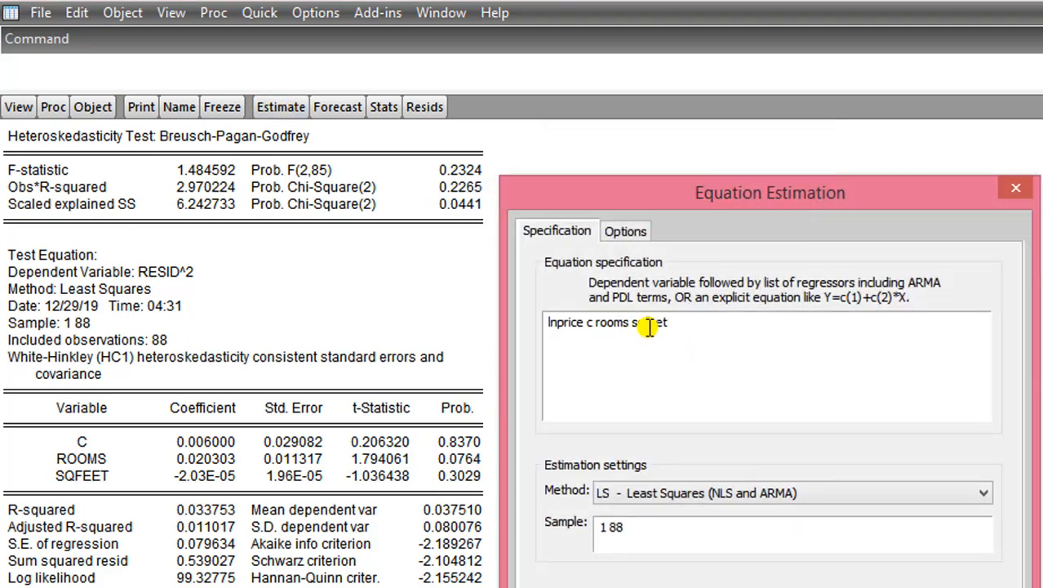
left_click(625, 230)
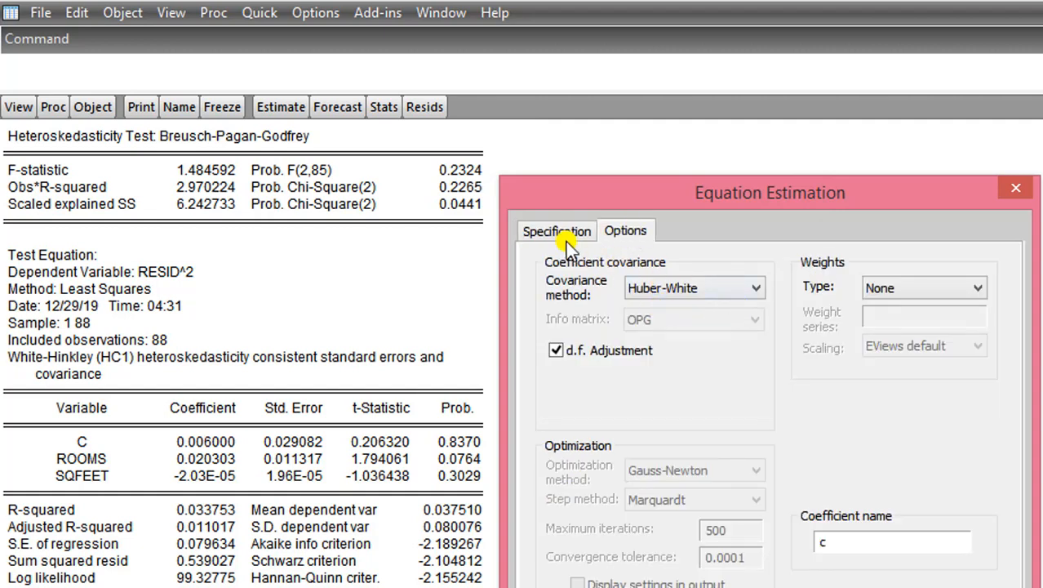
left_click(556, 231)
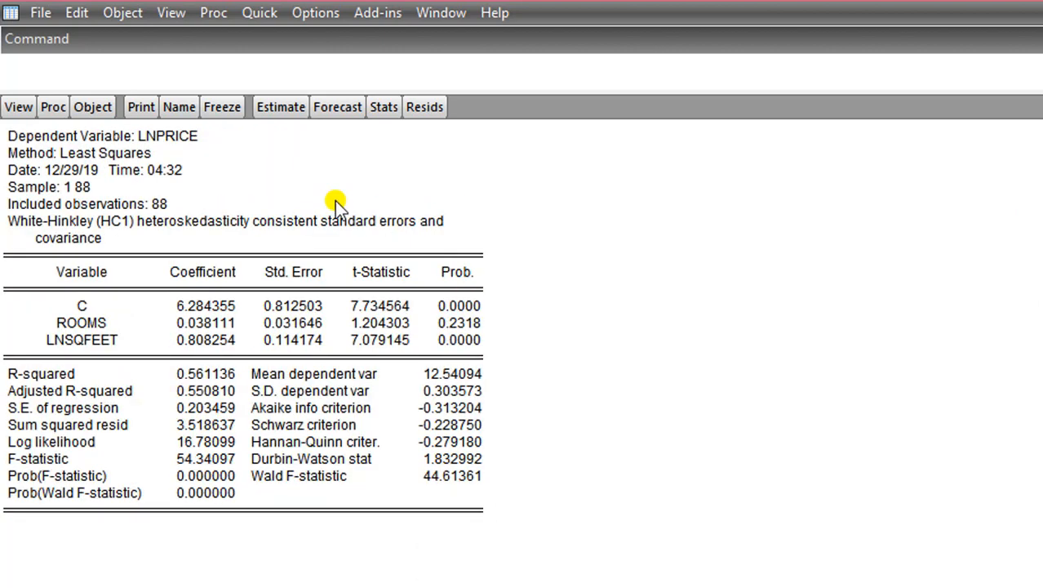
mouse_move(118, 168)
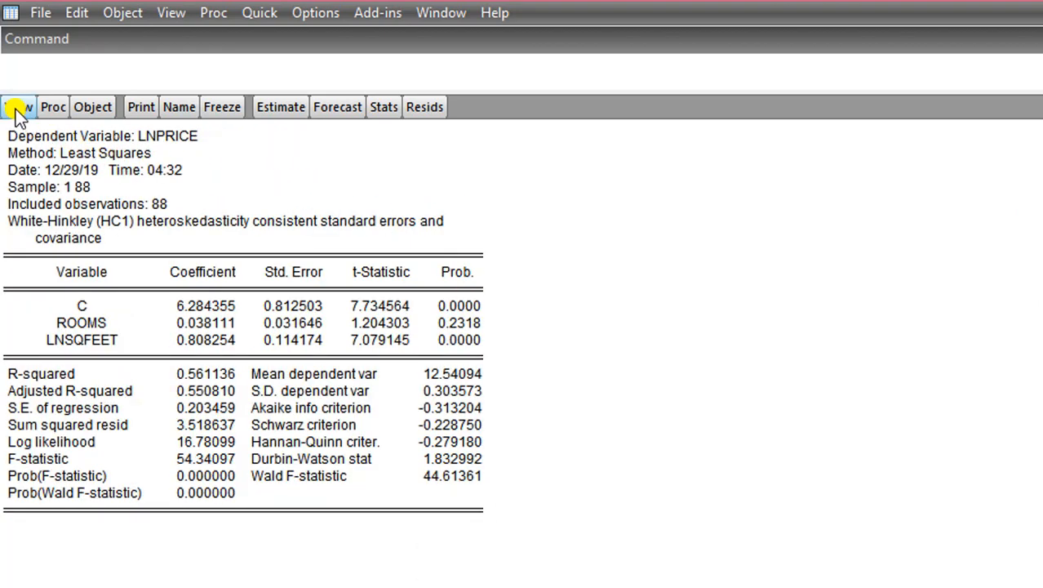
left_click(18, 106)
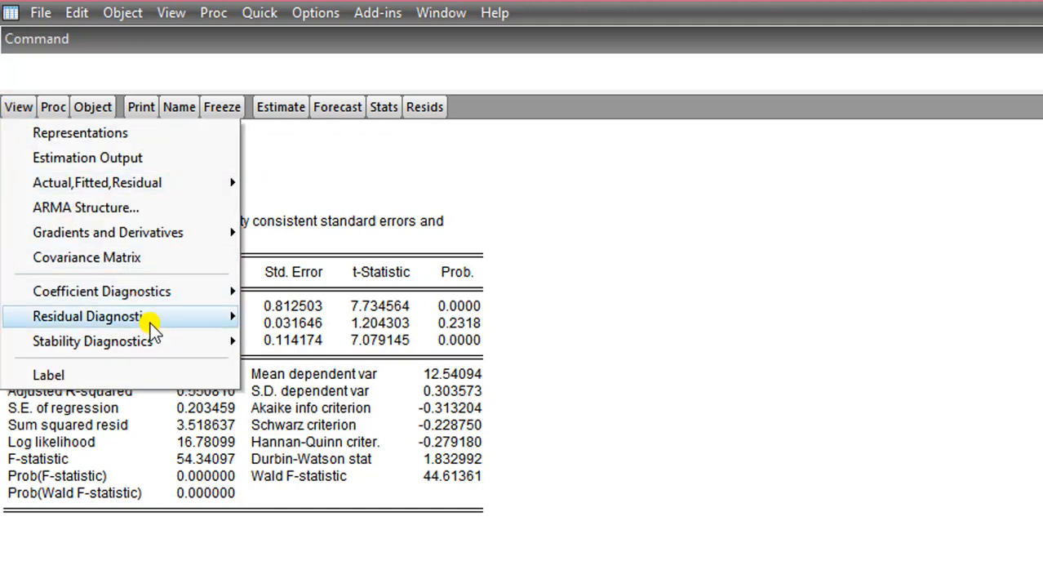
mouse_move(94, 316)
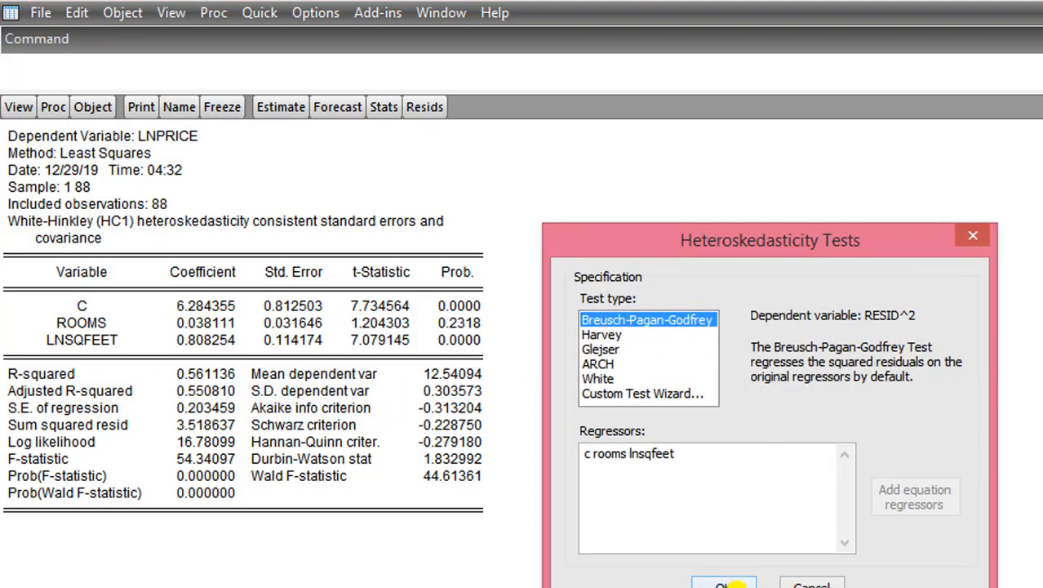
left_click(724, 583)
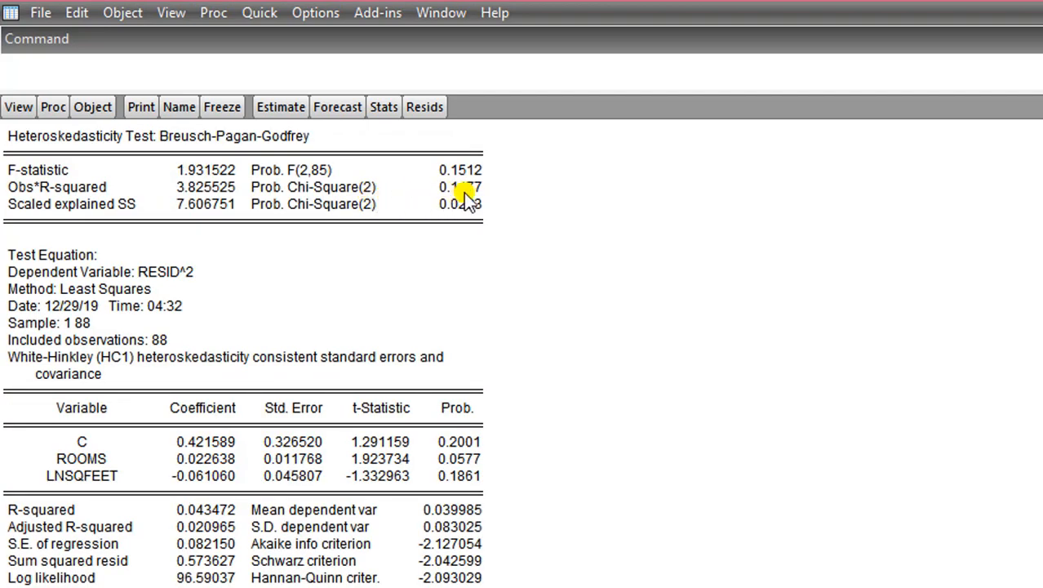
mouse_move(469, 203)
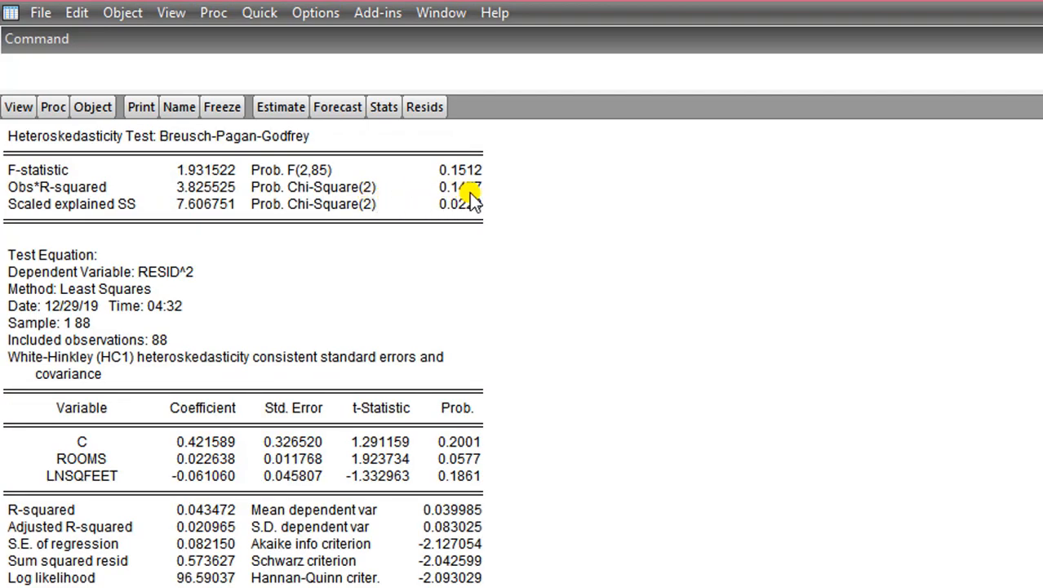
mouse_move(486, 194)
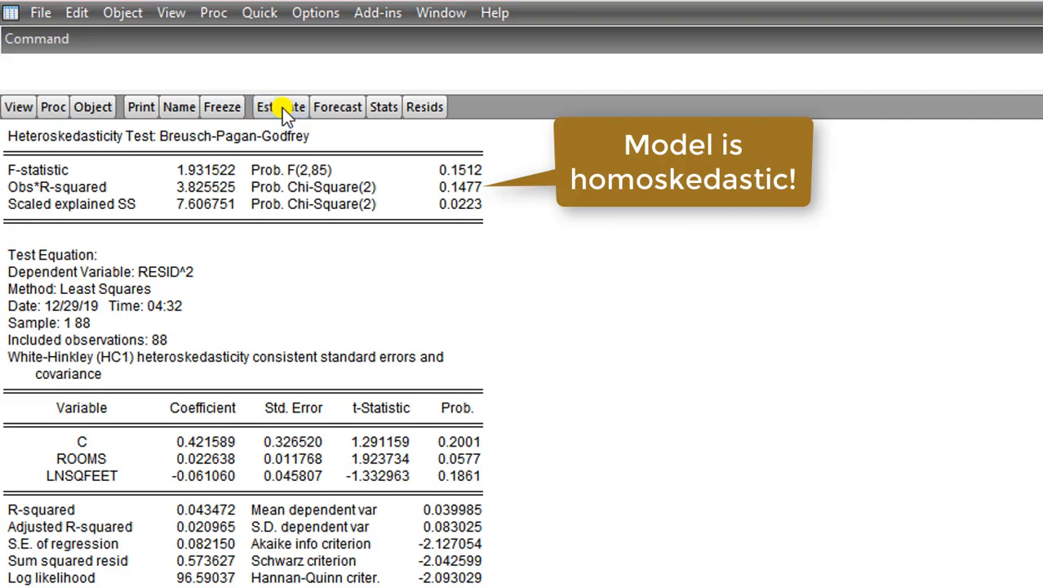
Step: Estimate lnprice on c lnroom lnsqfeet with Huber-White errors, then run Breusch-Pagan-Godfrey (F 2.29)
left_click(280, 106)
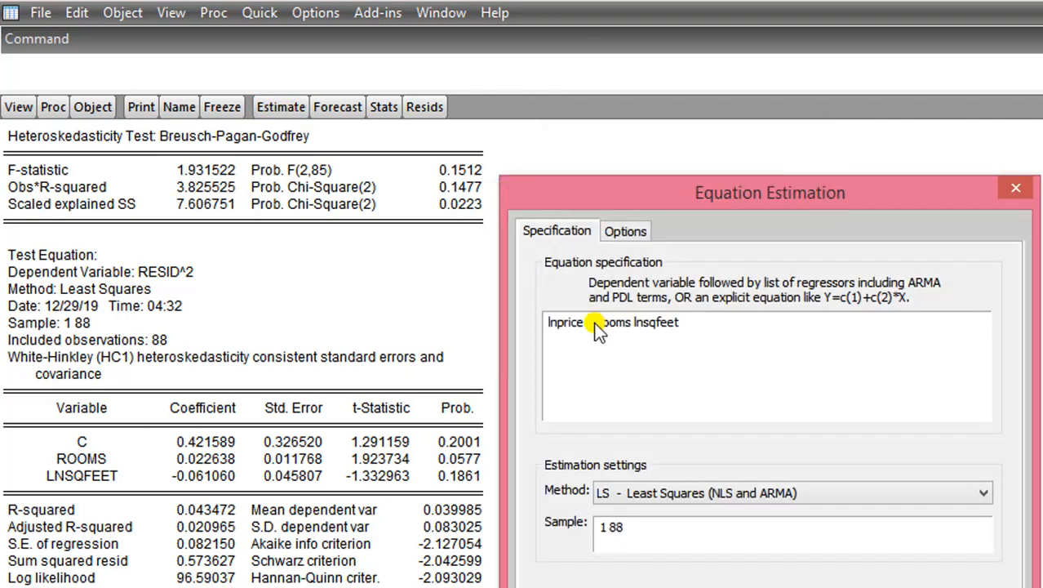
left_click(625, 230)
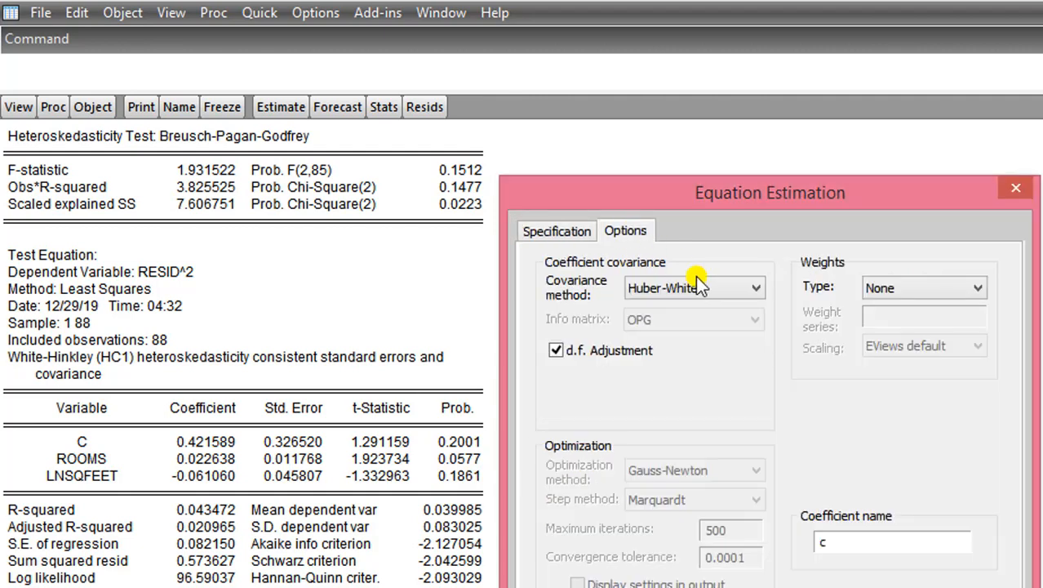
left_click(556, 230)
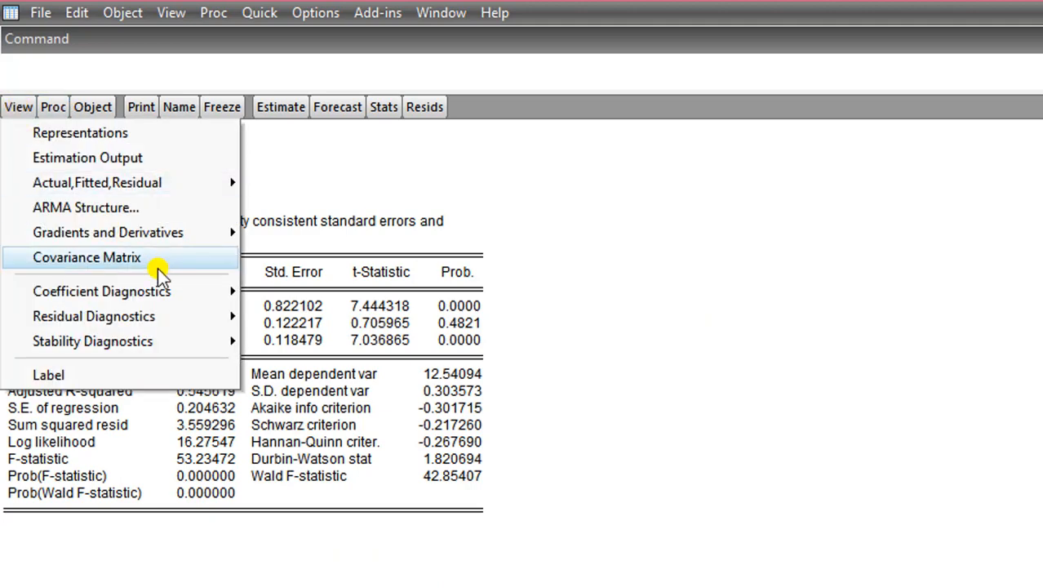
mouse_move(94, 316)
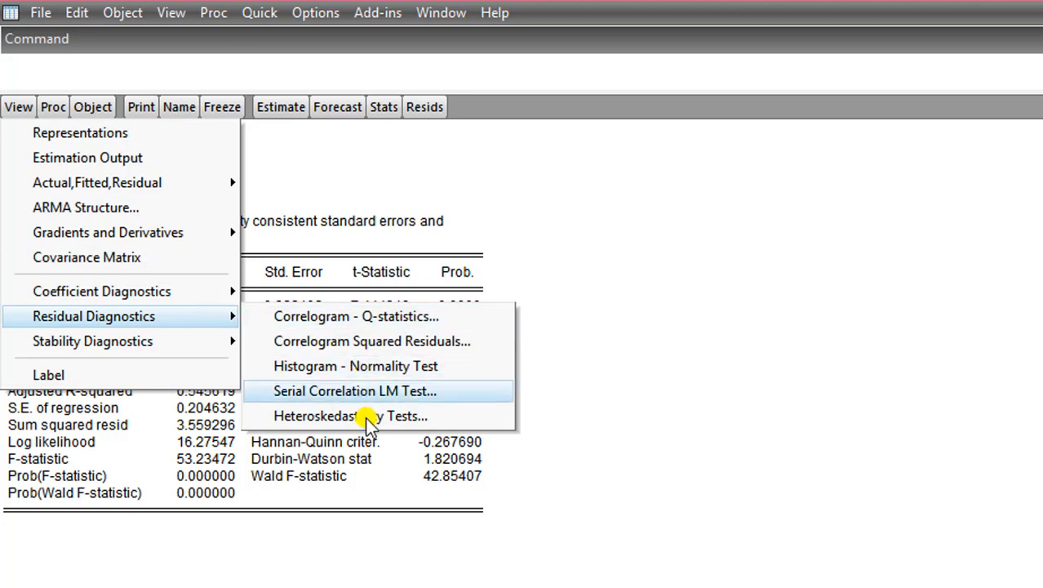
mouse_move(375, 416)
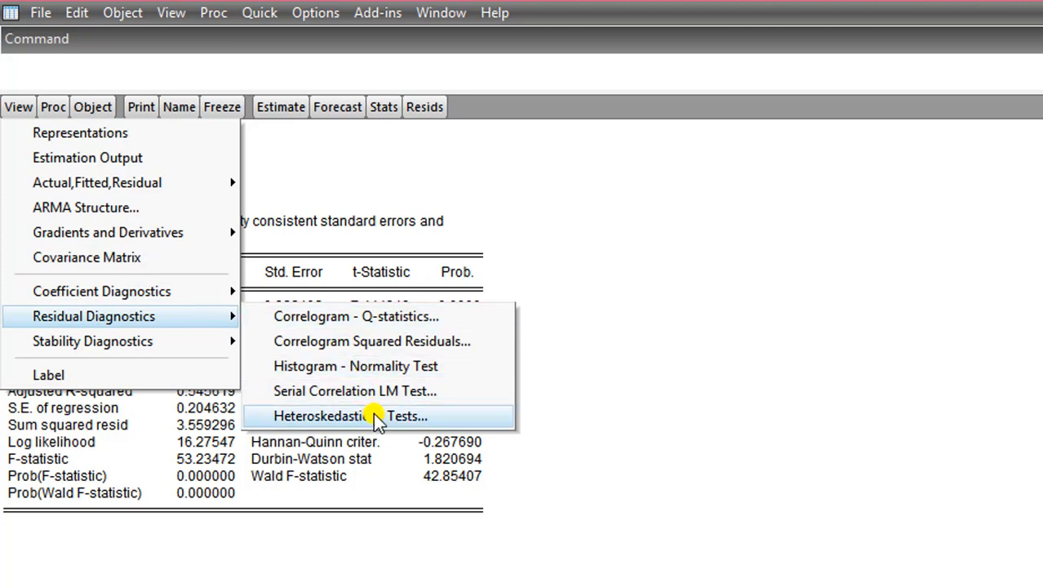
left_click(351, 415)
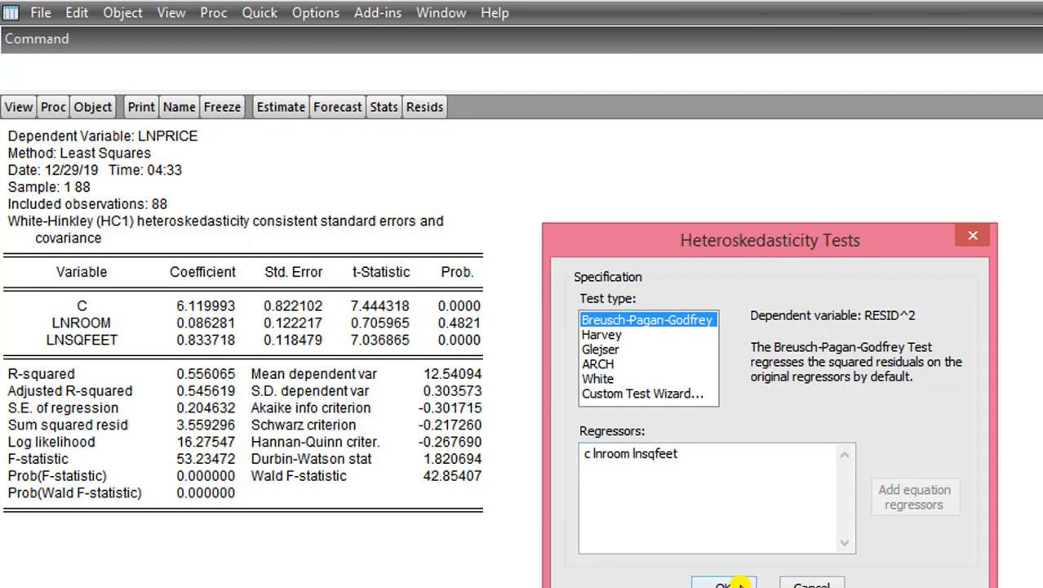
left_click(724, 584)
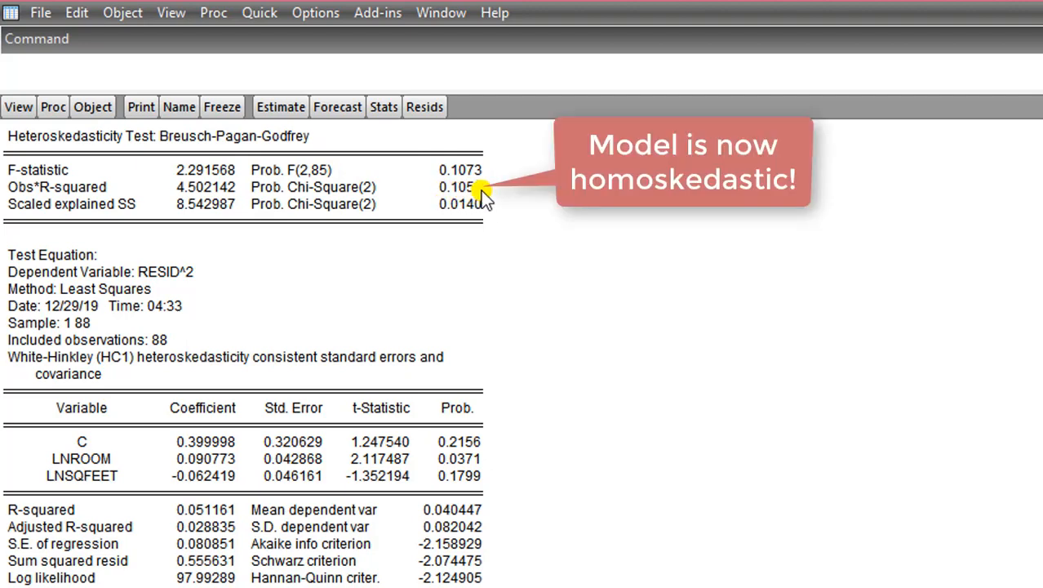
mouse_move(481, 245)
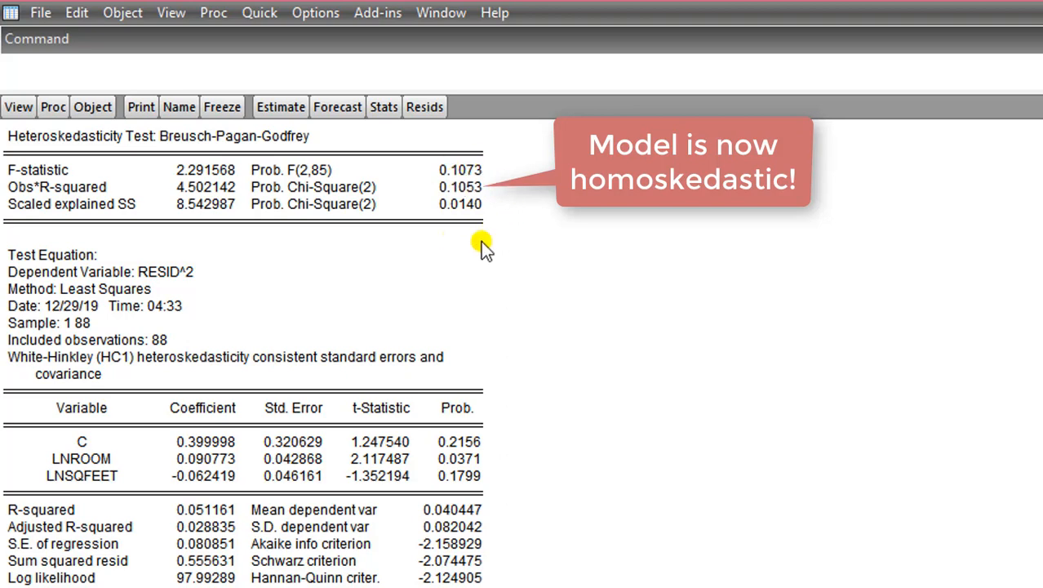
mouse_move(490, 196)
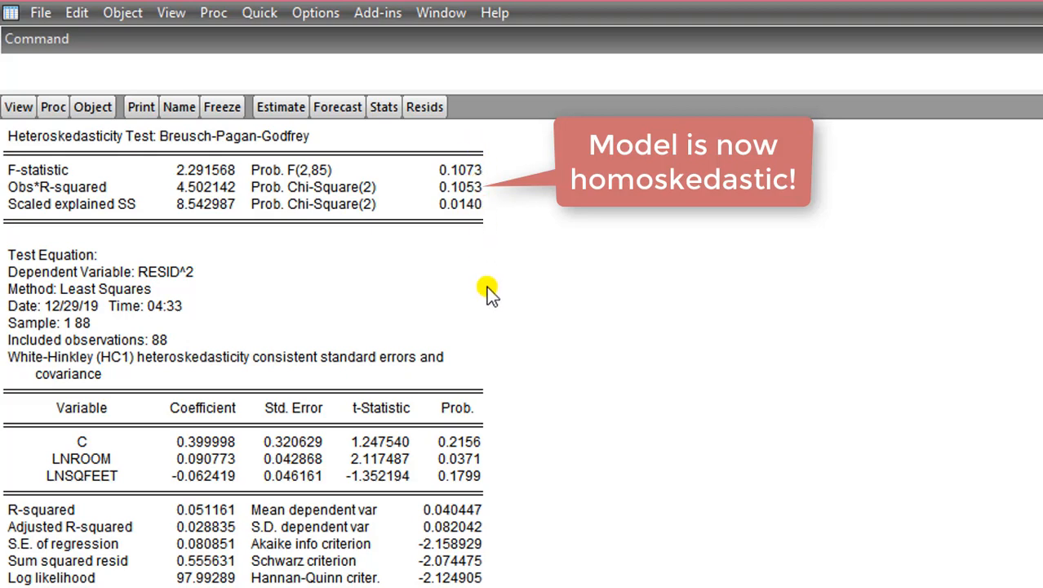
mouse_move(487, 178)
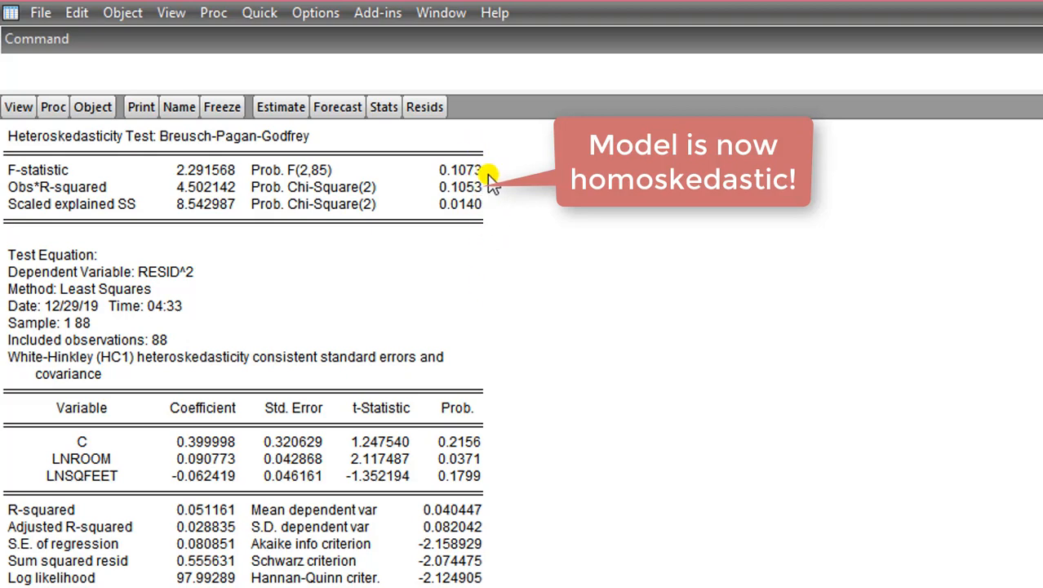
mouse_move(522, 198)
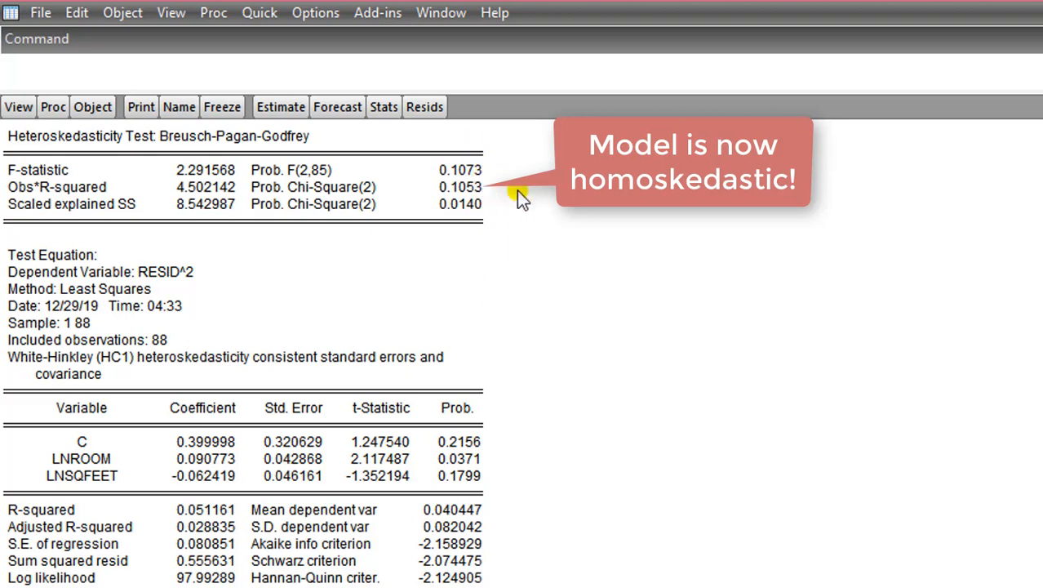
mouse_move(478, 188)
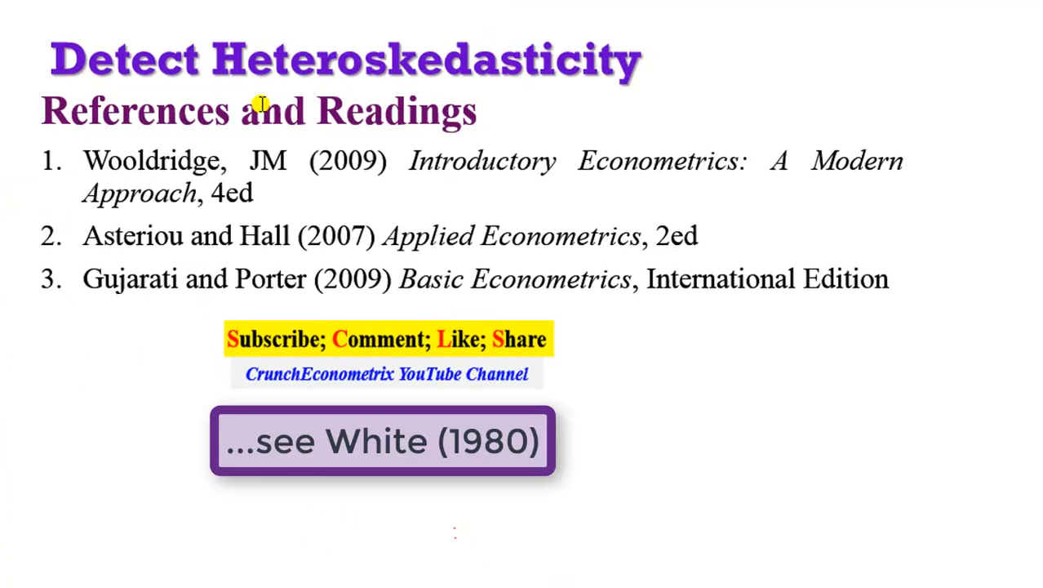
mouse_move(110, 159)
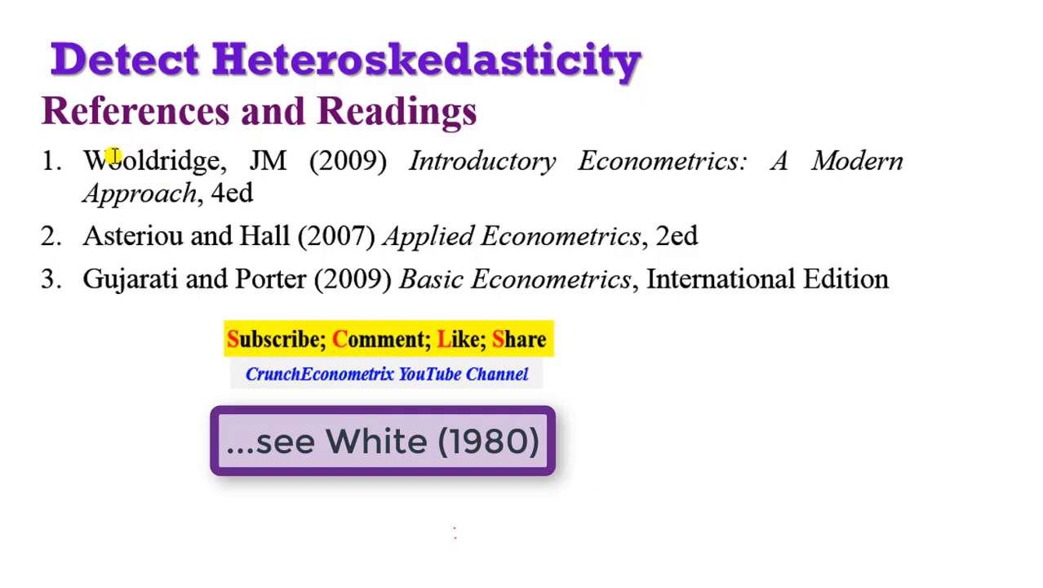
mouse_move(115, 320)
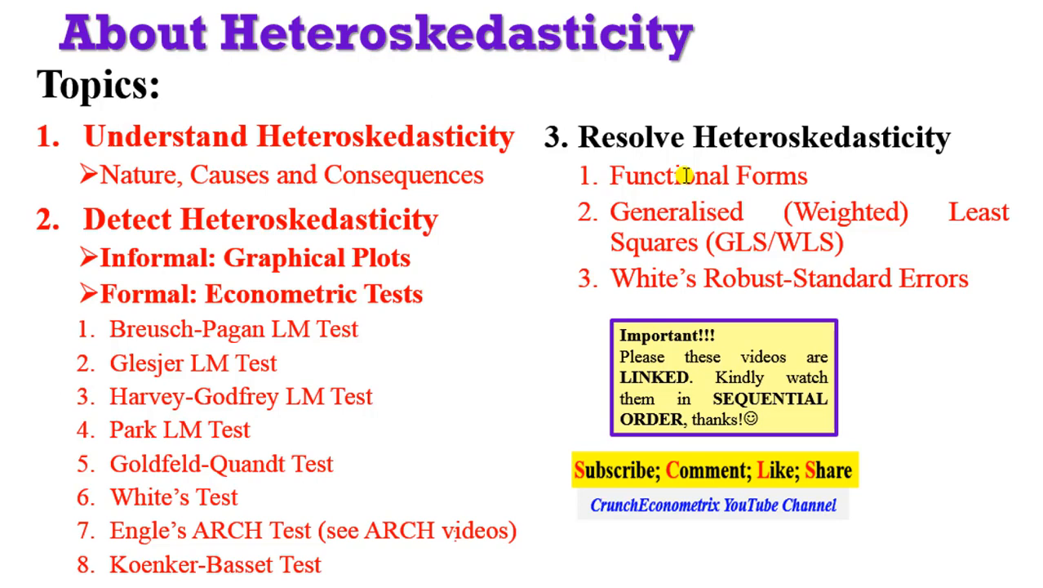
mouse_move(837, 173)
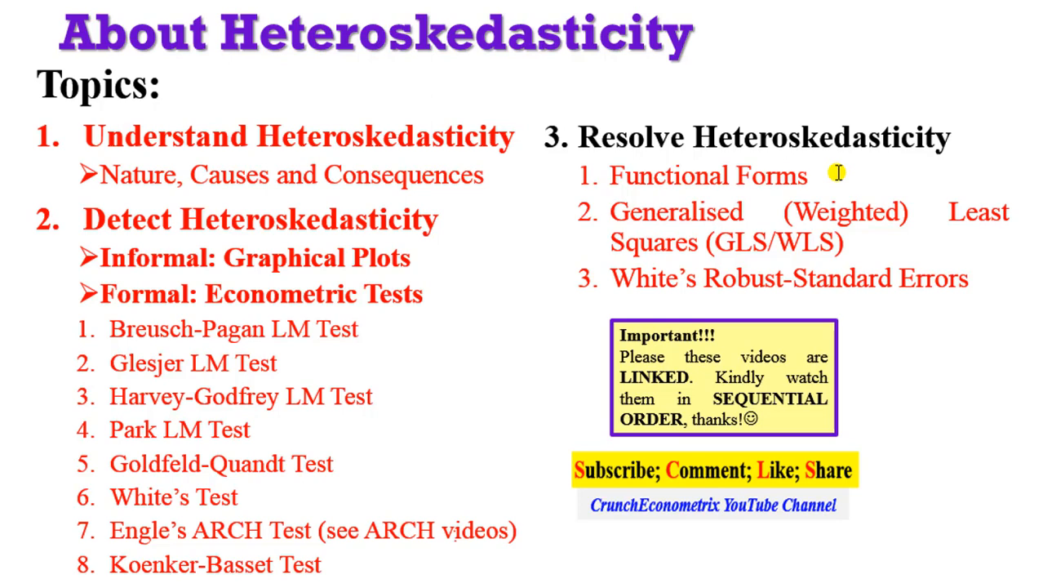
mouse_move(836, 172)
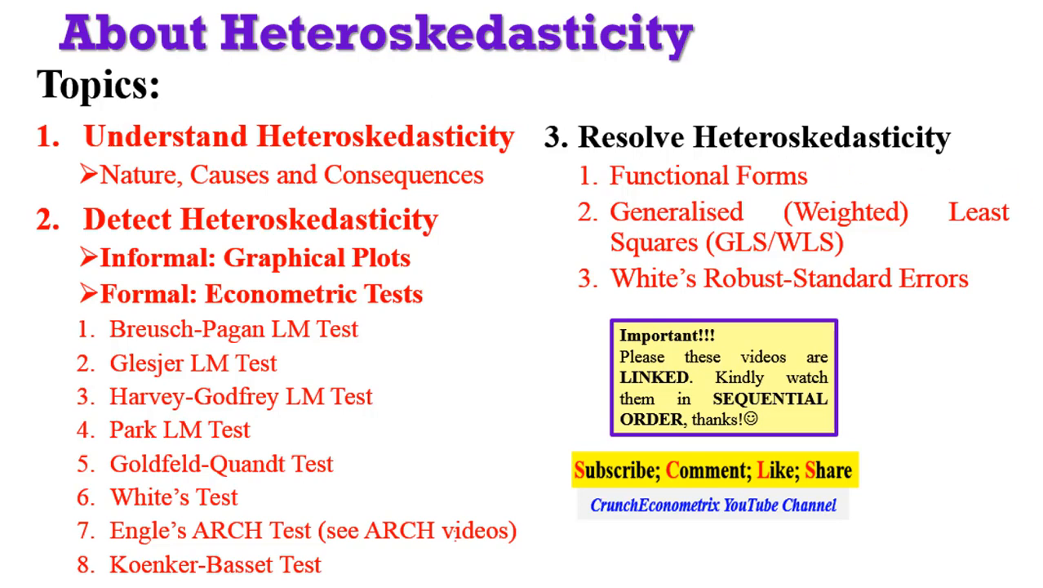
Step: Advance the slideshow to the closing 'Thank you for watching' slide
key("Right")
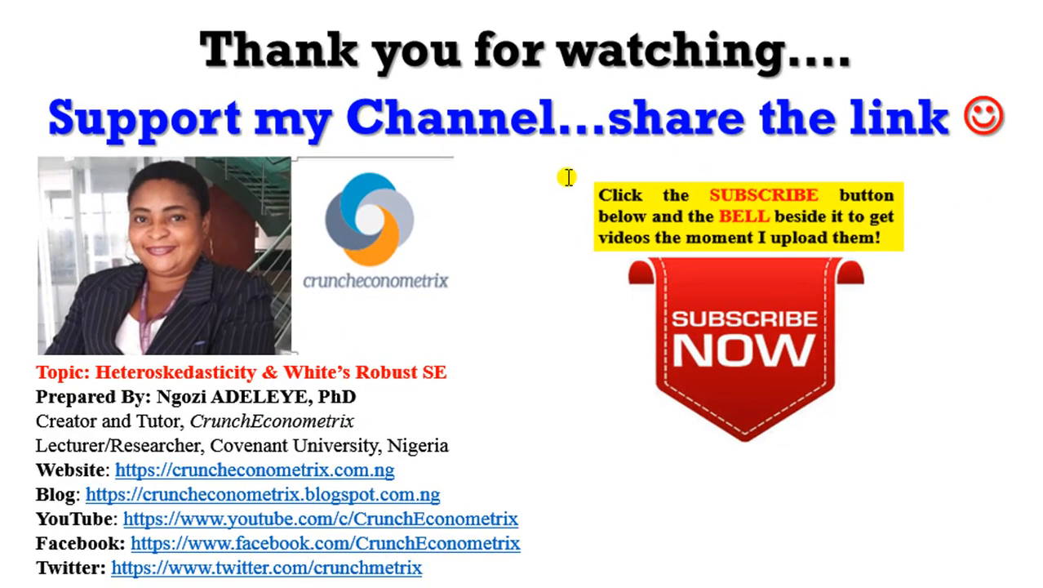
mouse_move(554, 289)
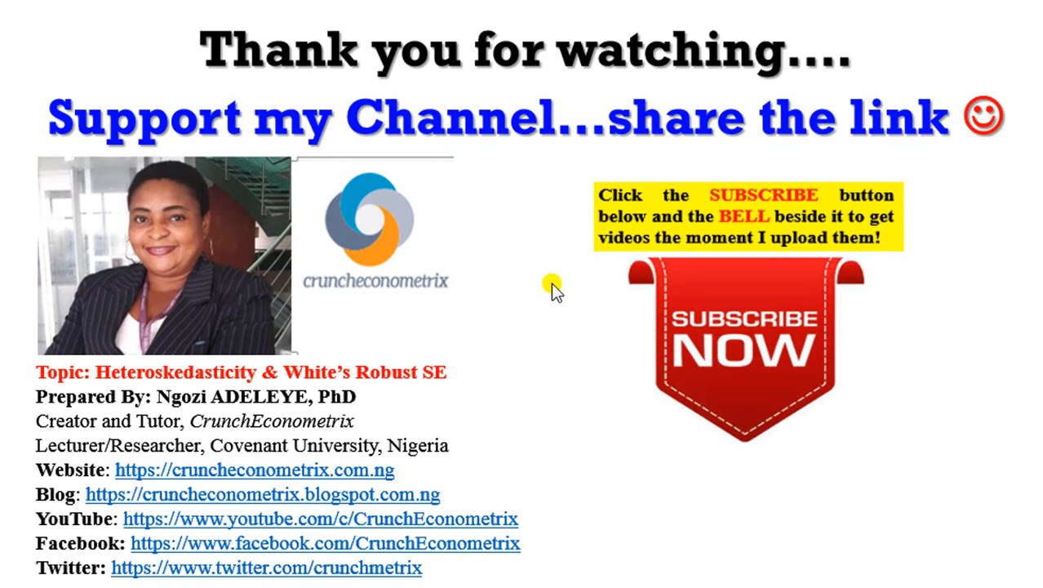